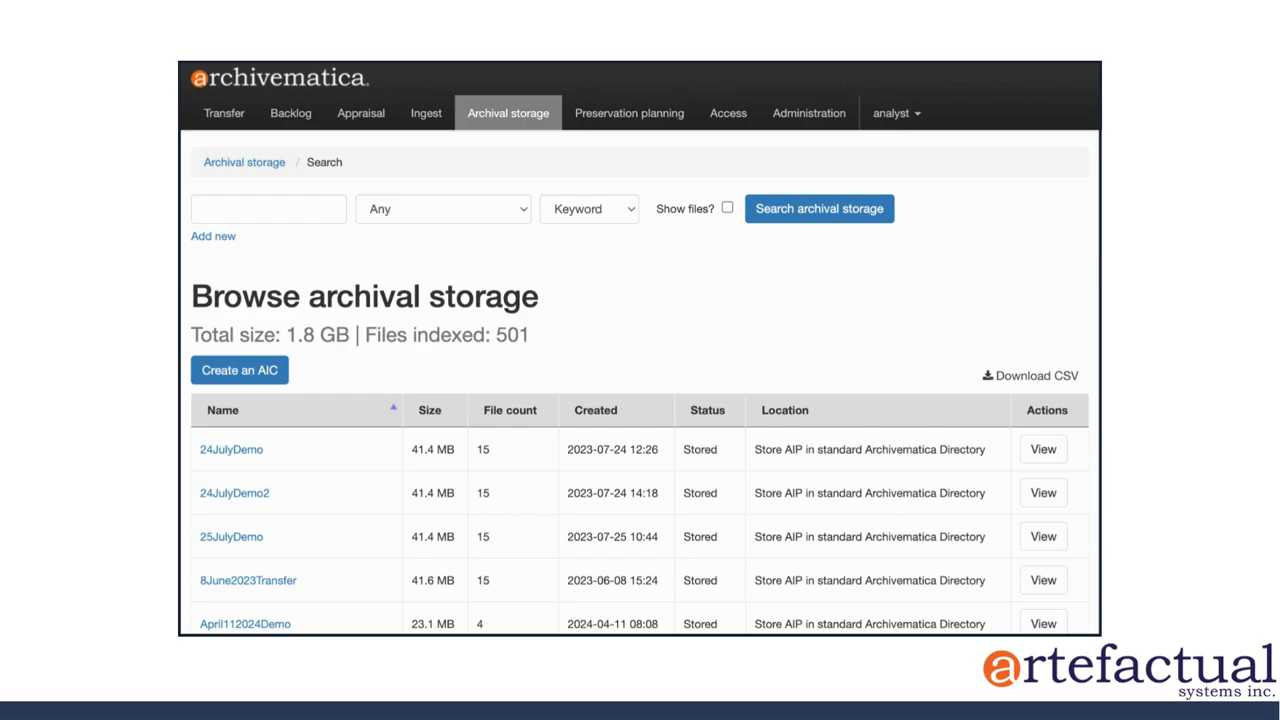
- Search archival storage for the keyword 'Marbles'
click(268, 208)
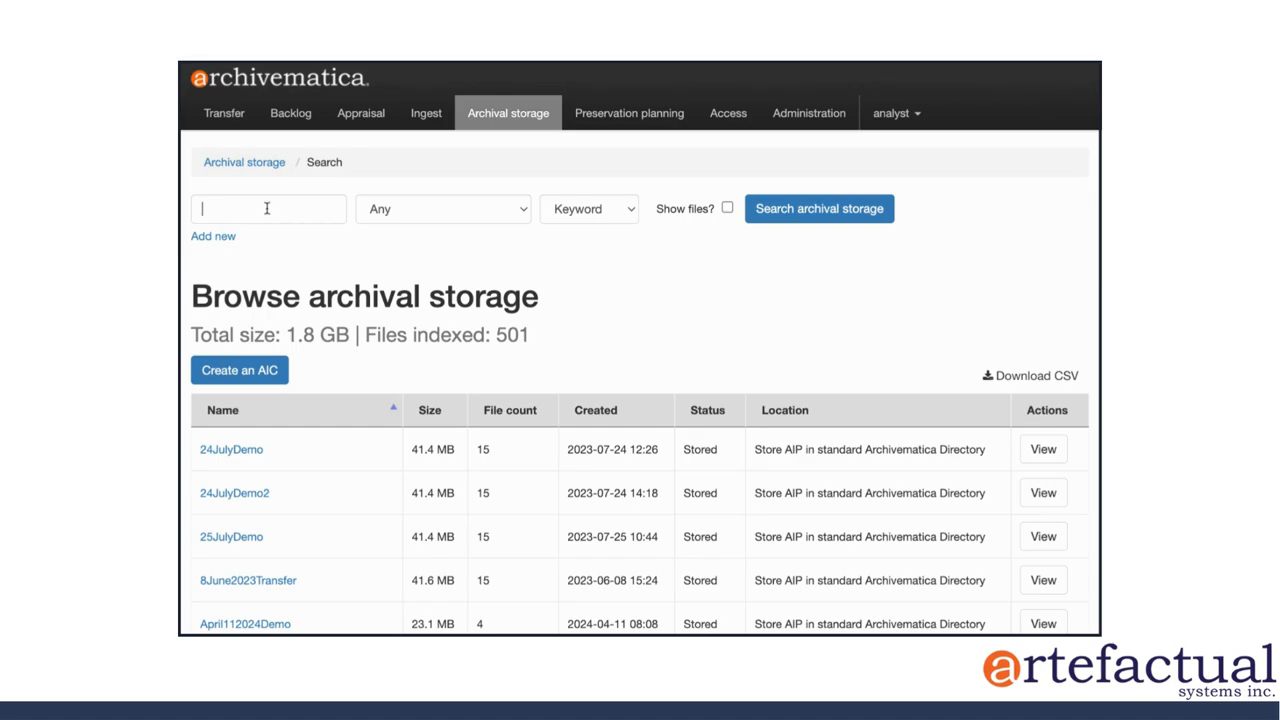
click(268, 208)
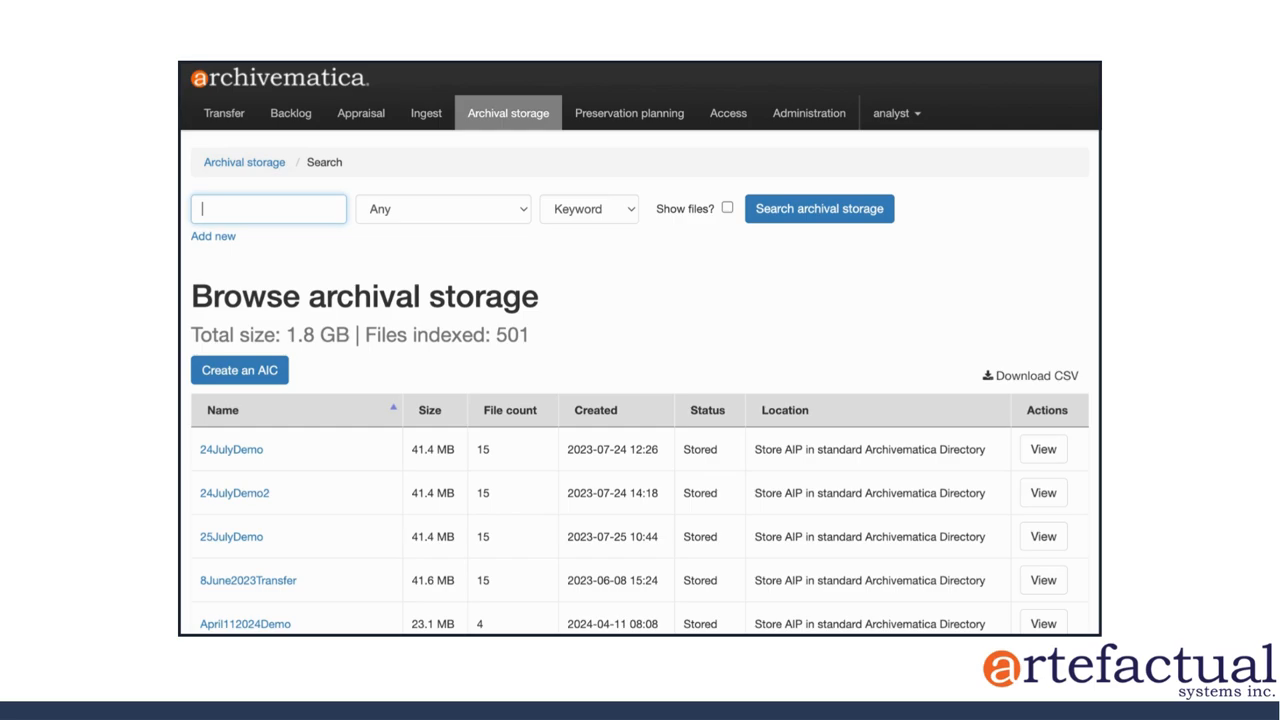
text(Marbles)
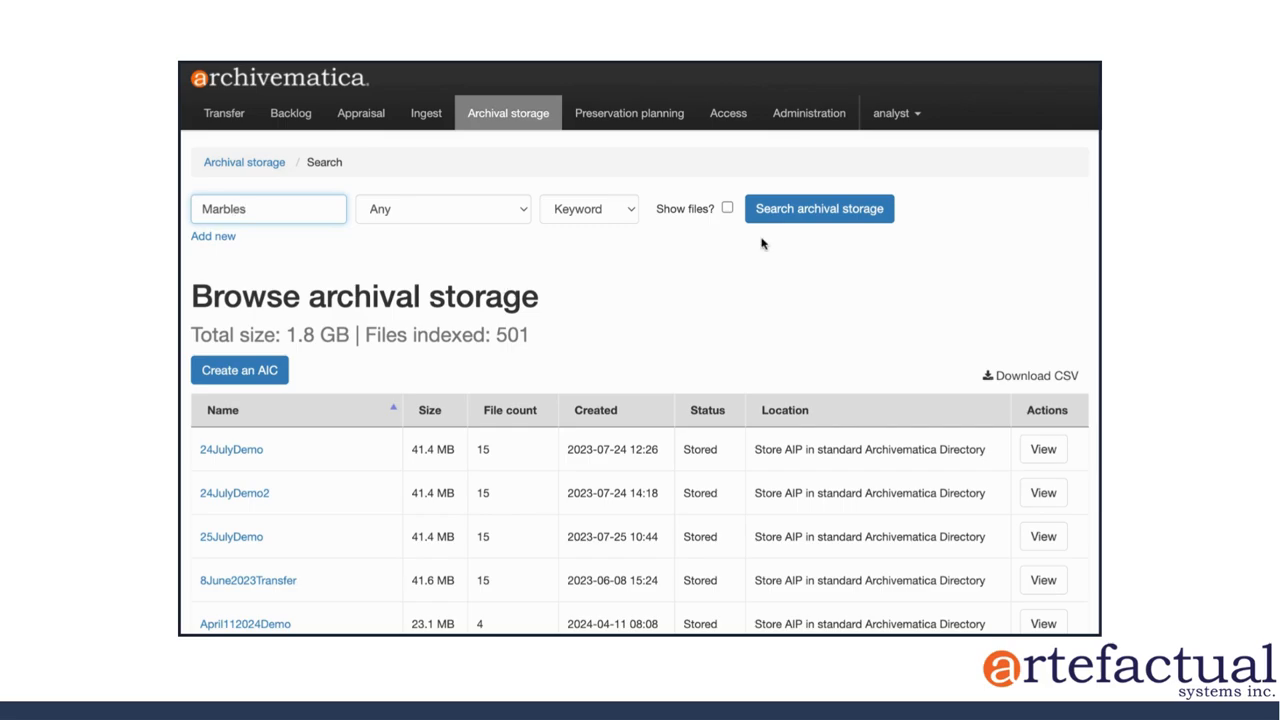
click(819, 208)
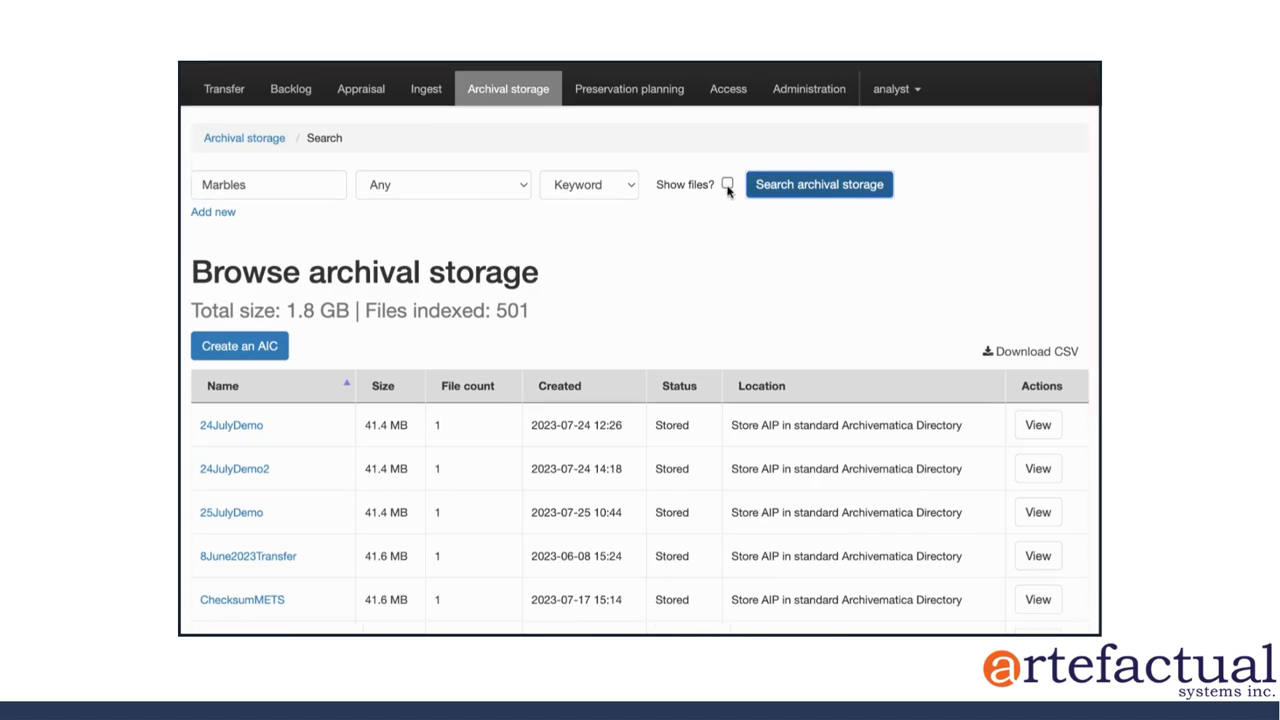
- Rerun the Marbles search with Show files? ticked, highlighting the total size and files indexed
click(727, 185)
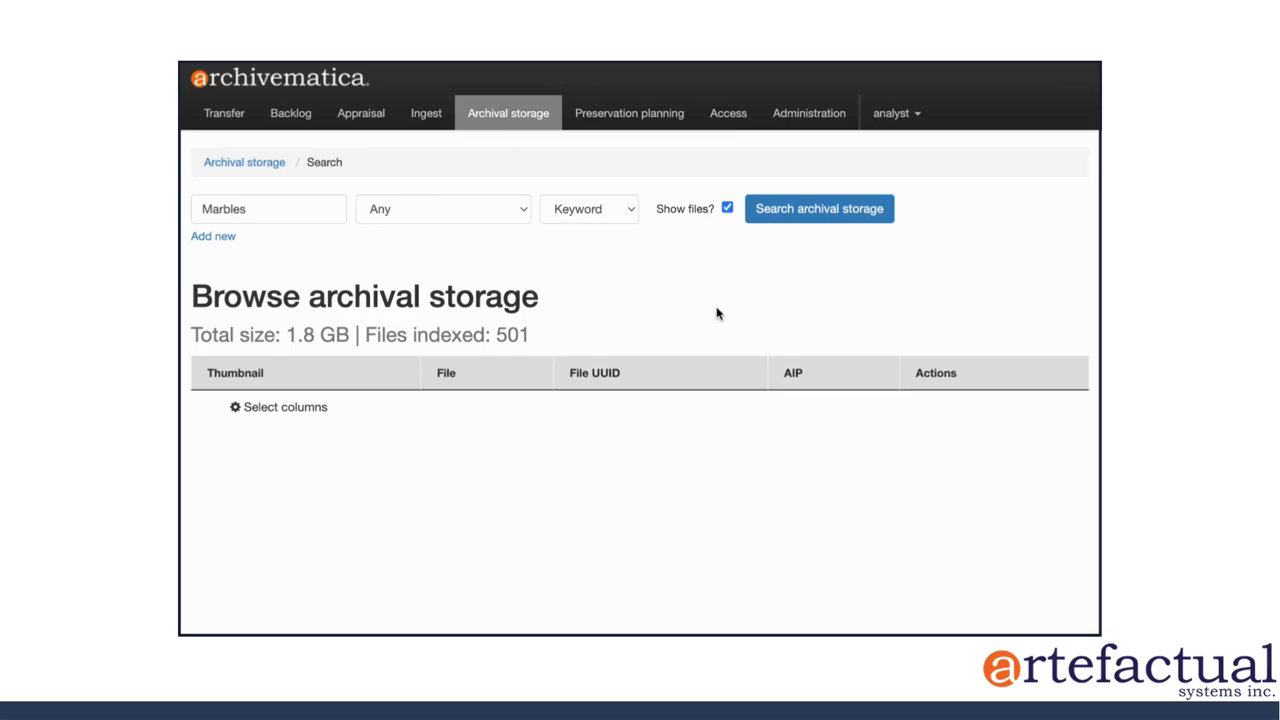
click(819, 208)
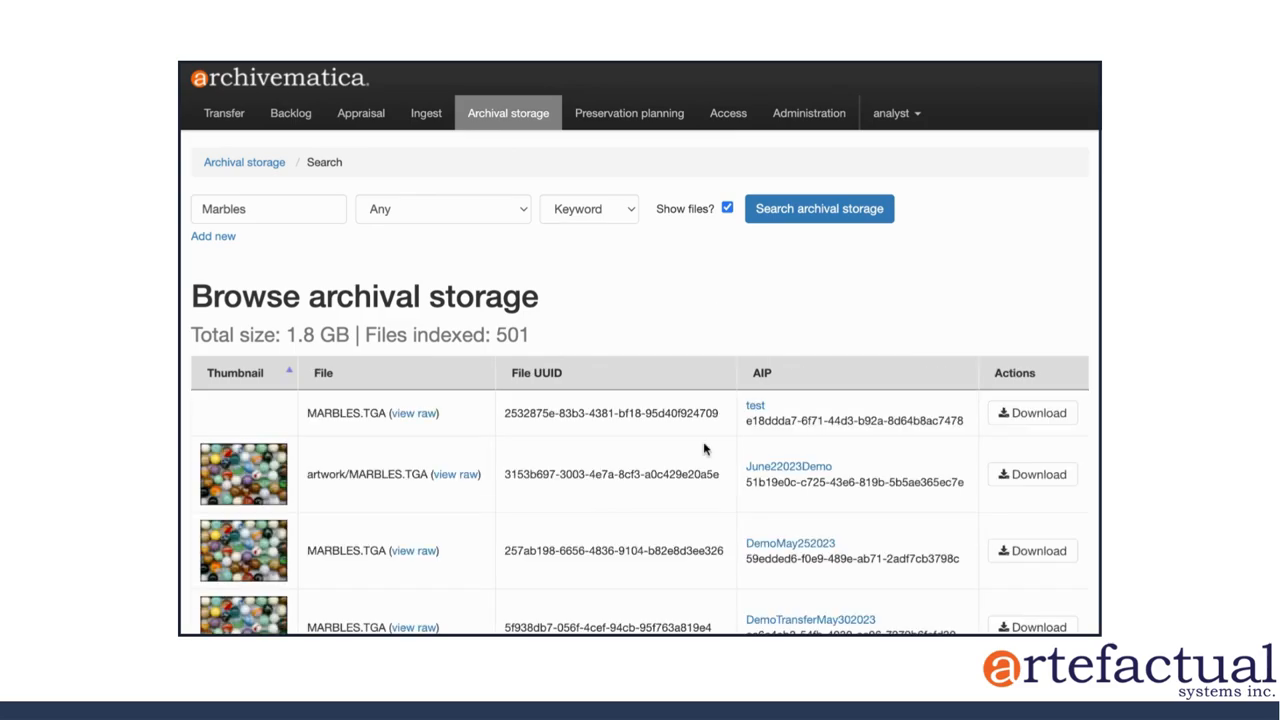
scroll(down, 3)
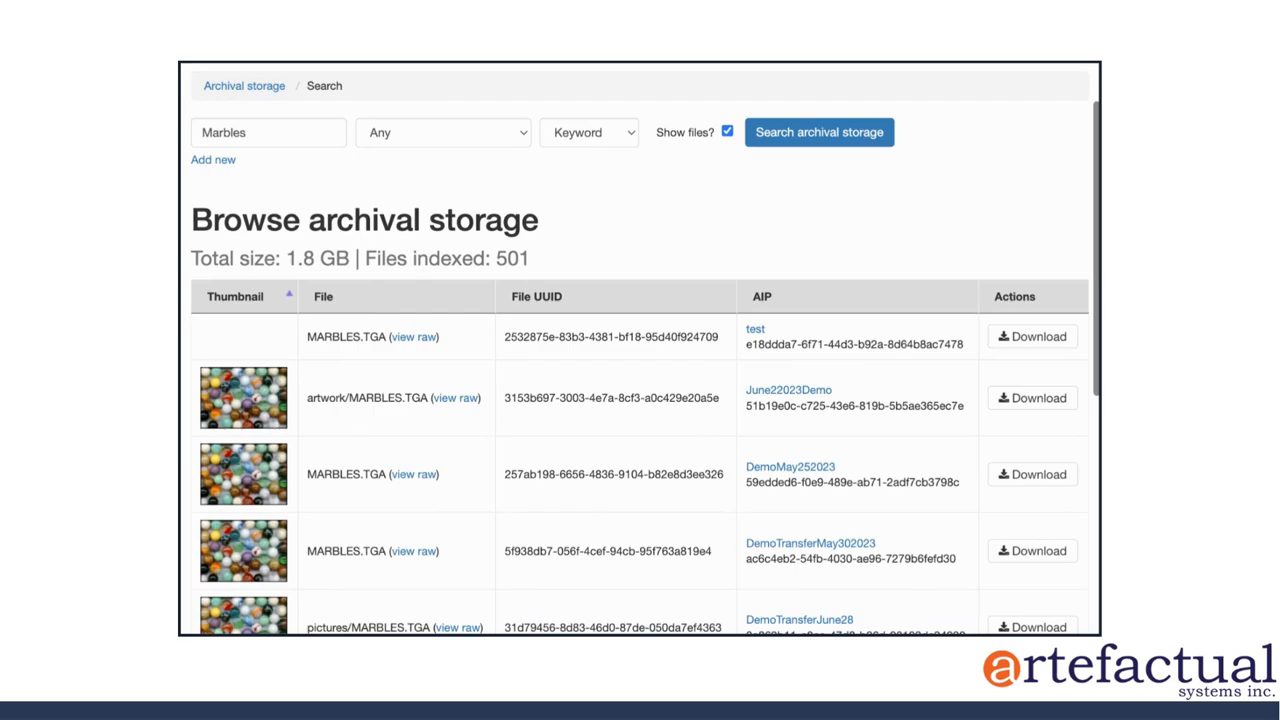
mouse_move(346, 354)
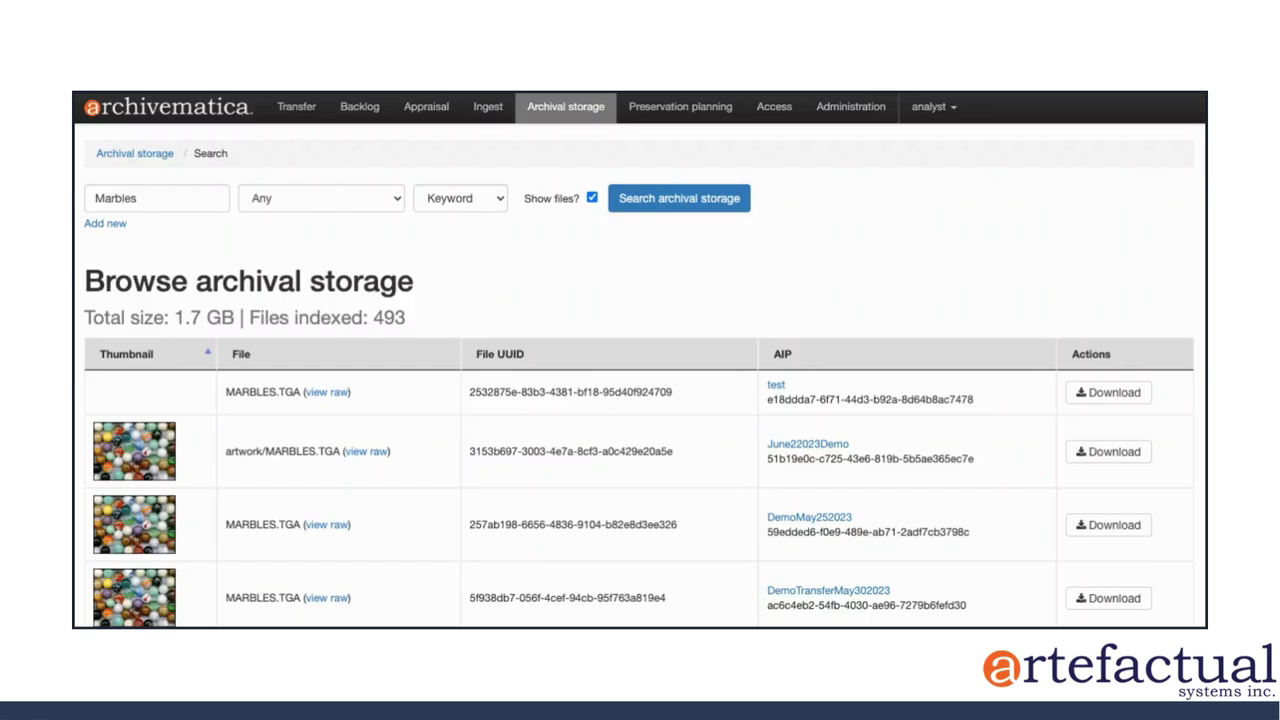
drag(84, 317, 255, 317)
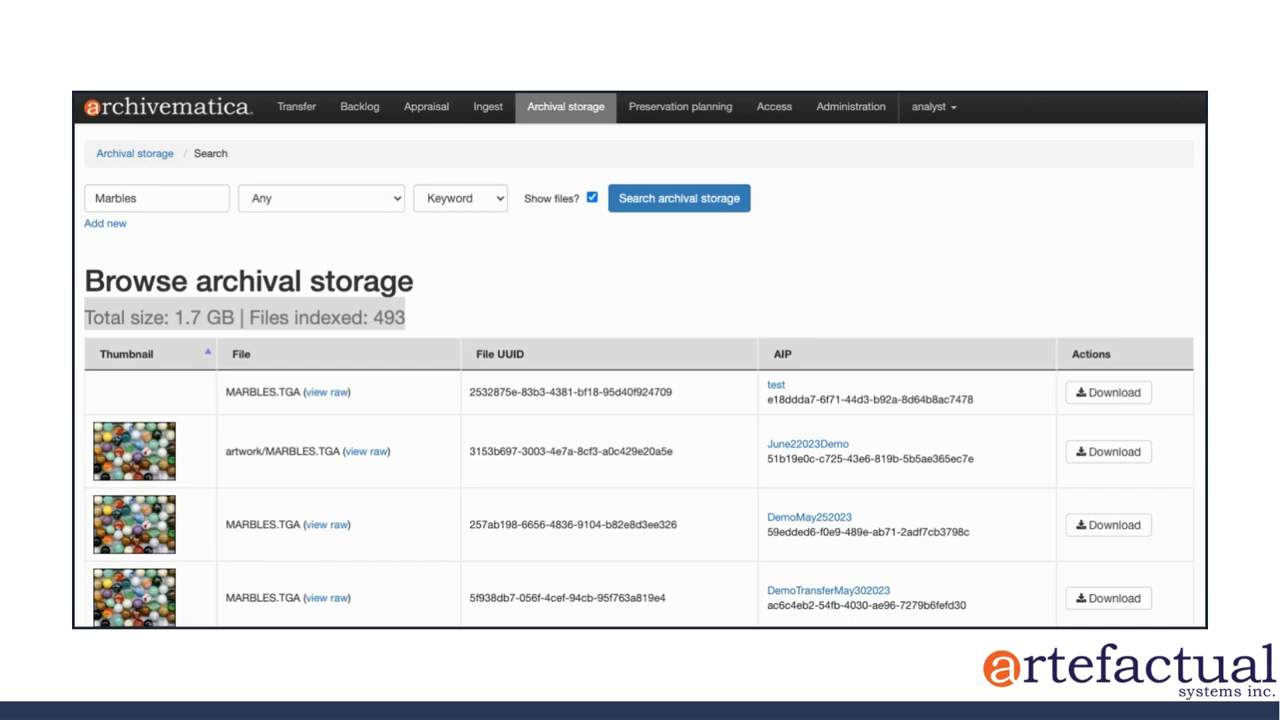
- Scroll to the end of the 32 Marbles file results and open Select columns
scroll(down, 3)
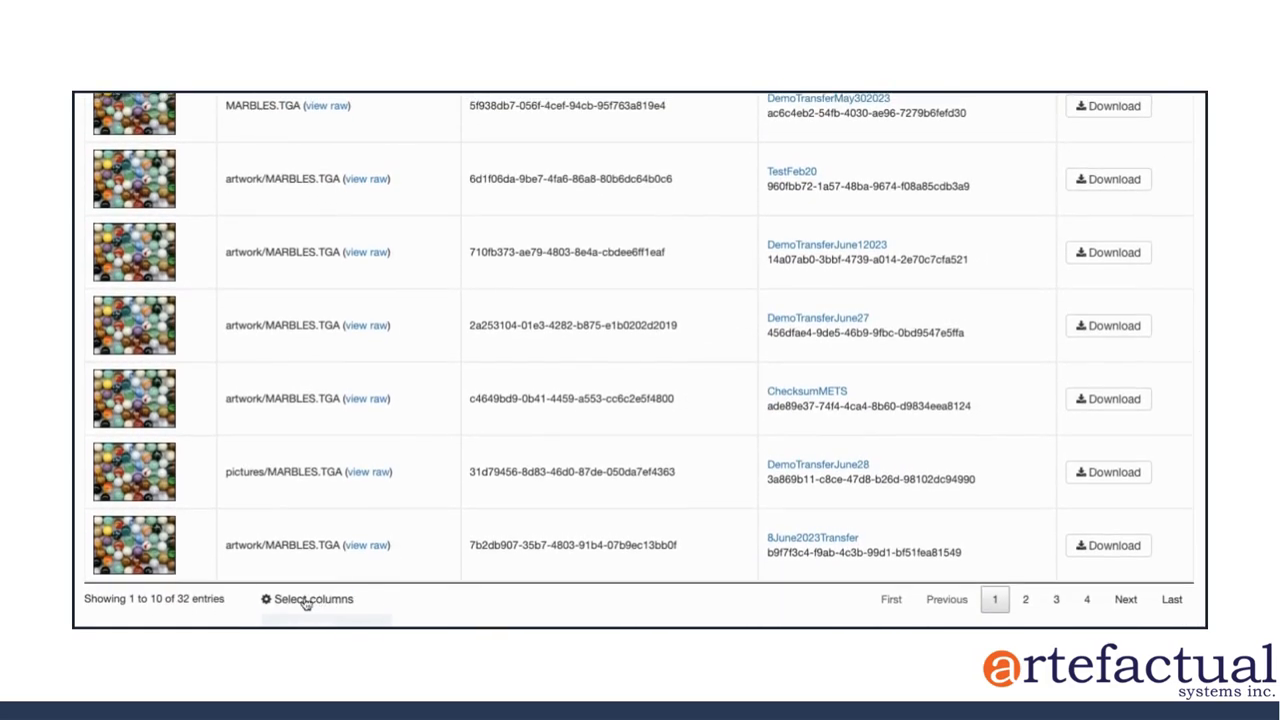
click(311, 599)
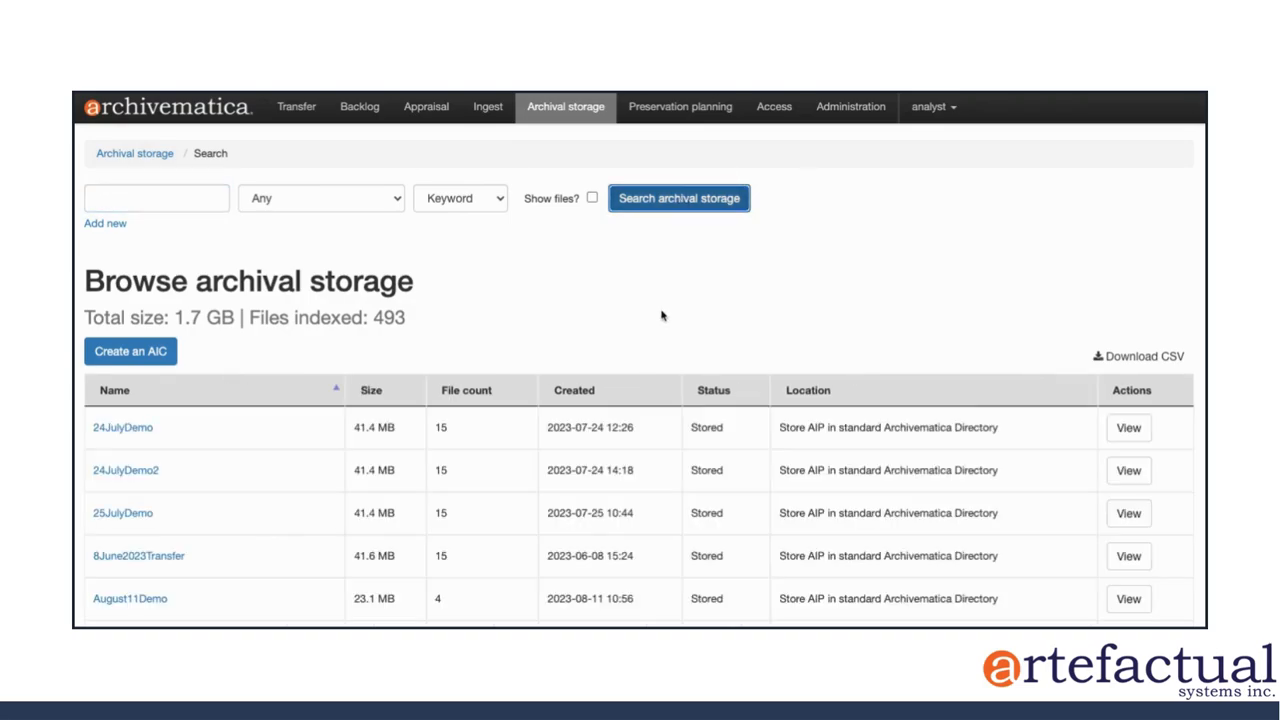
mouse_move(600, 396)
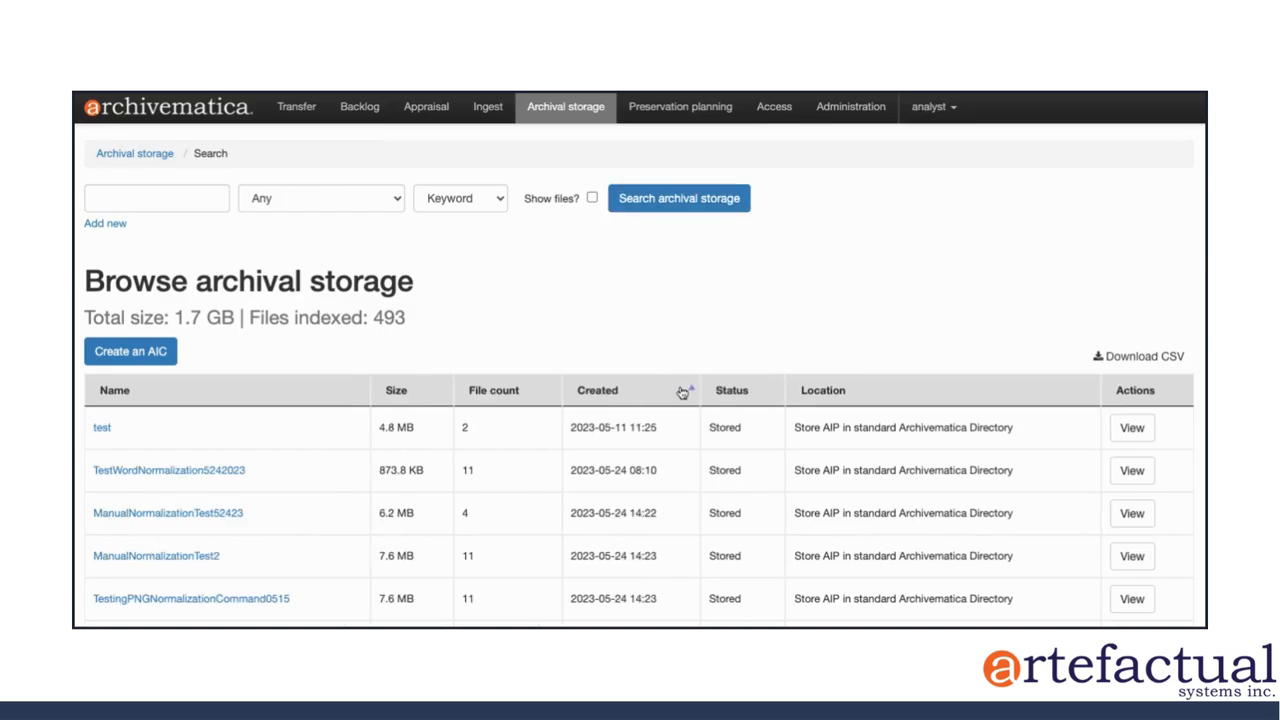
- Sort AIPs by the Created column descending and scroll the list
click(597, 390)
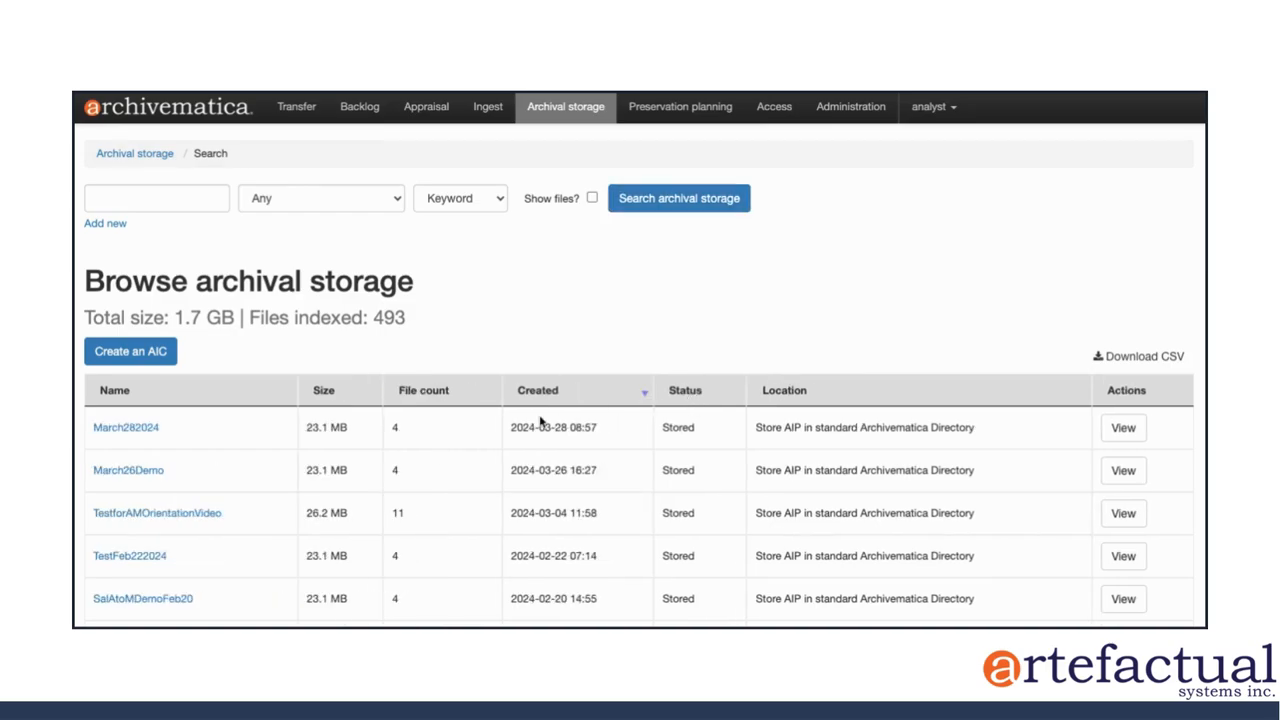
scroll(down, 3)
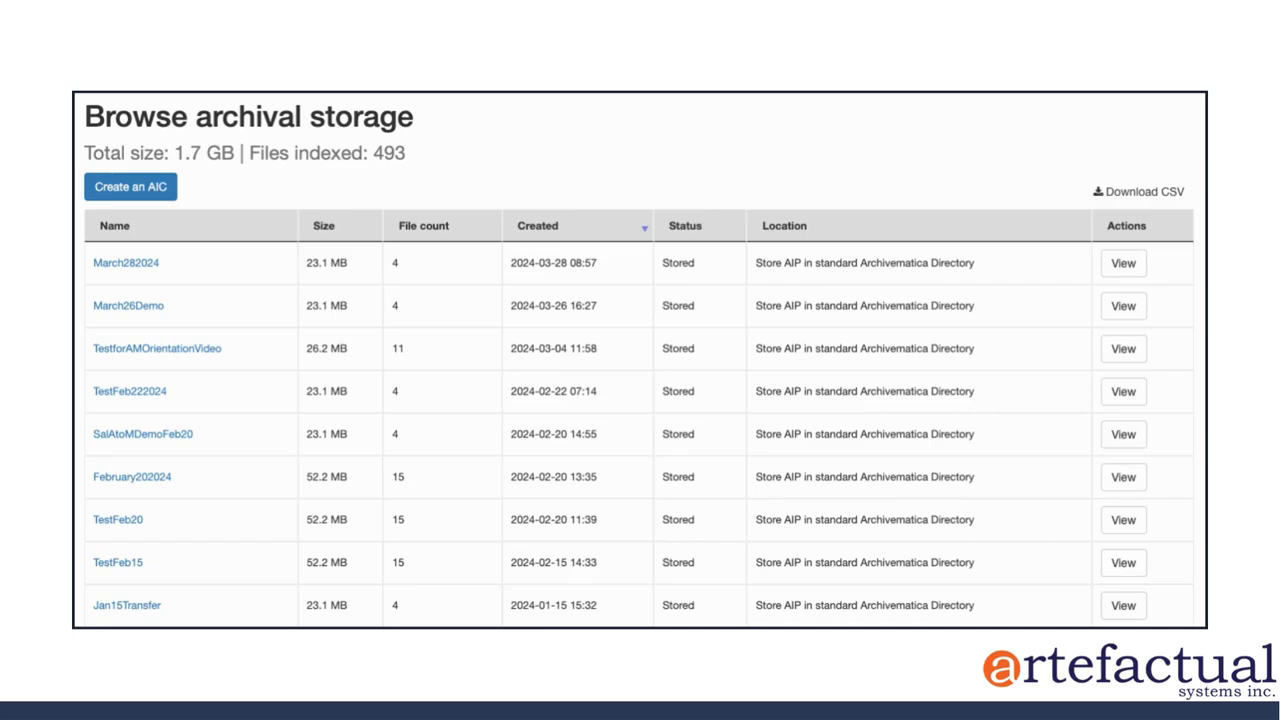
mouse_move(175, 354)
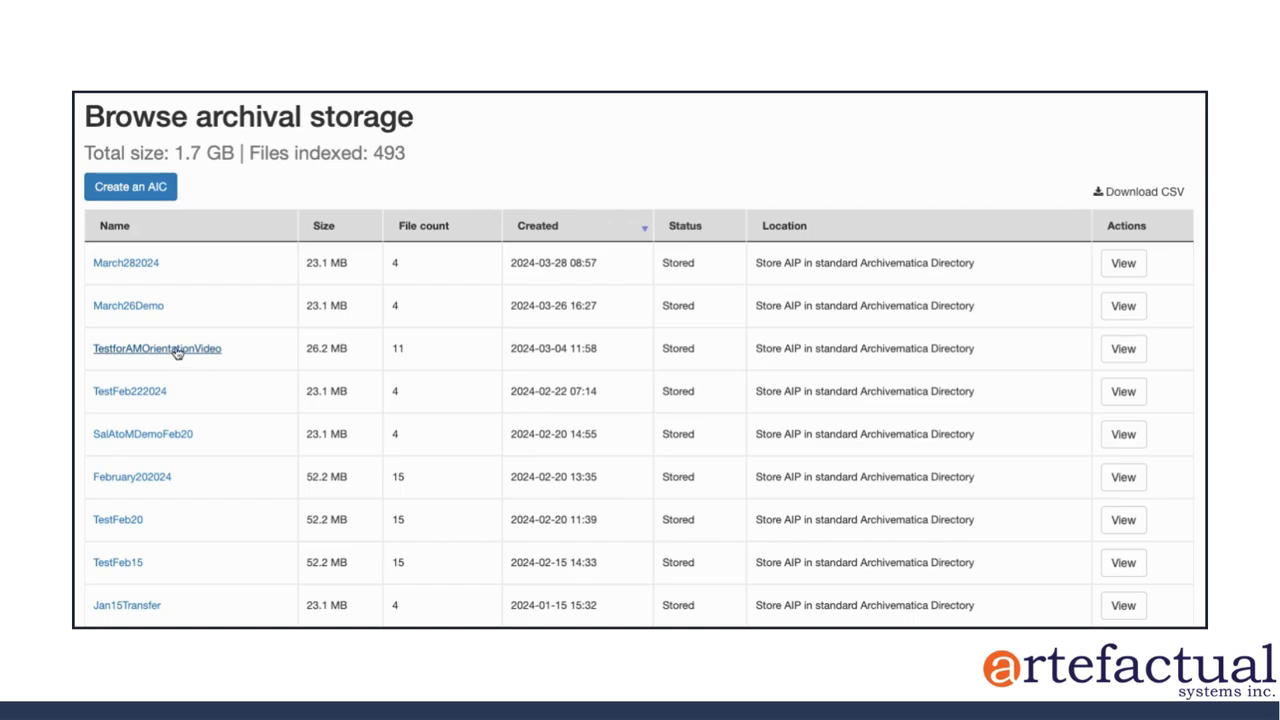
- Open the TestforAMOrientationVideo AIP detail page and scroll through it
click(156, 348)
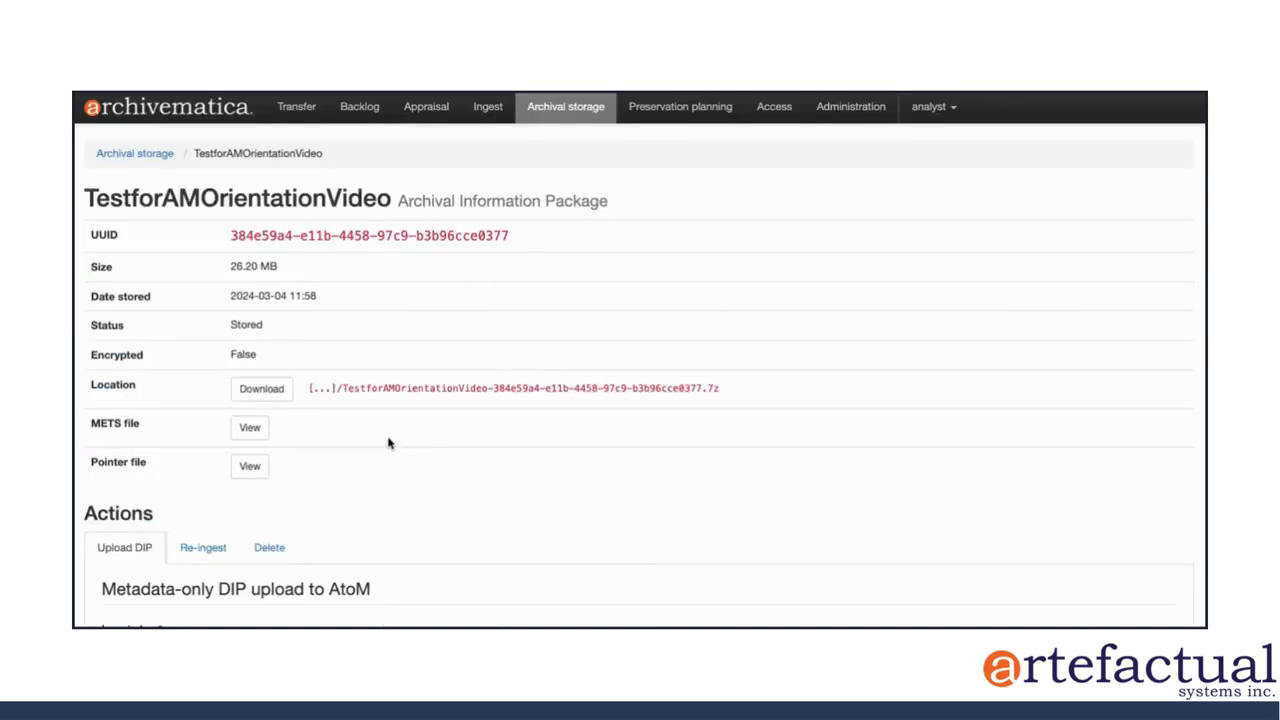
scroll(down, 3)
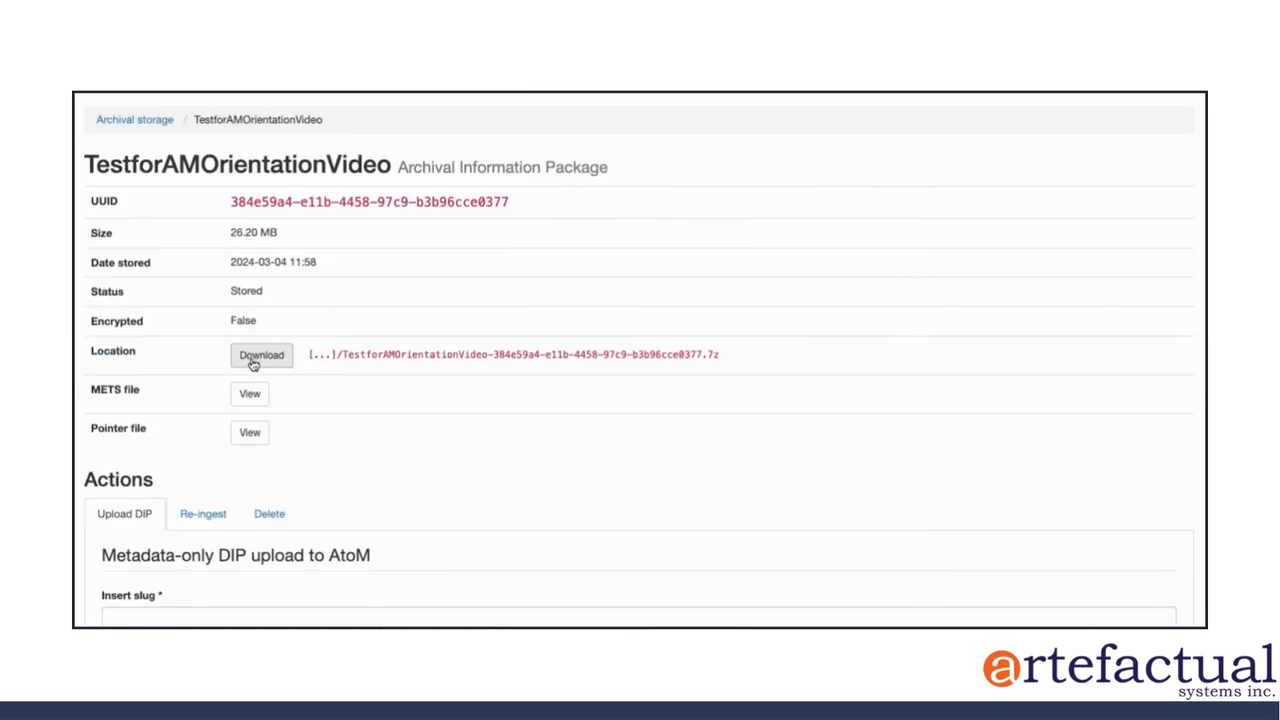
mouse_move(320, 410)
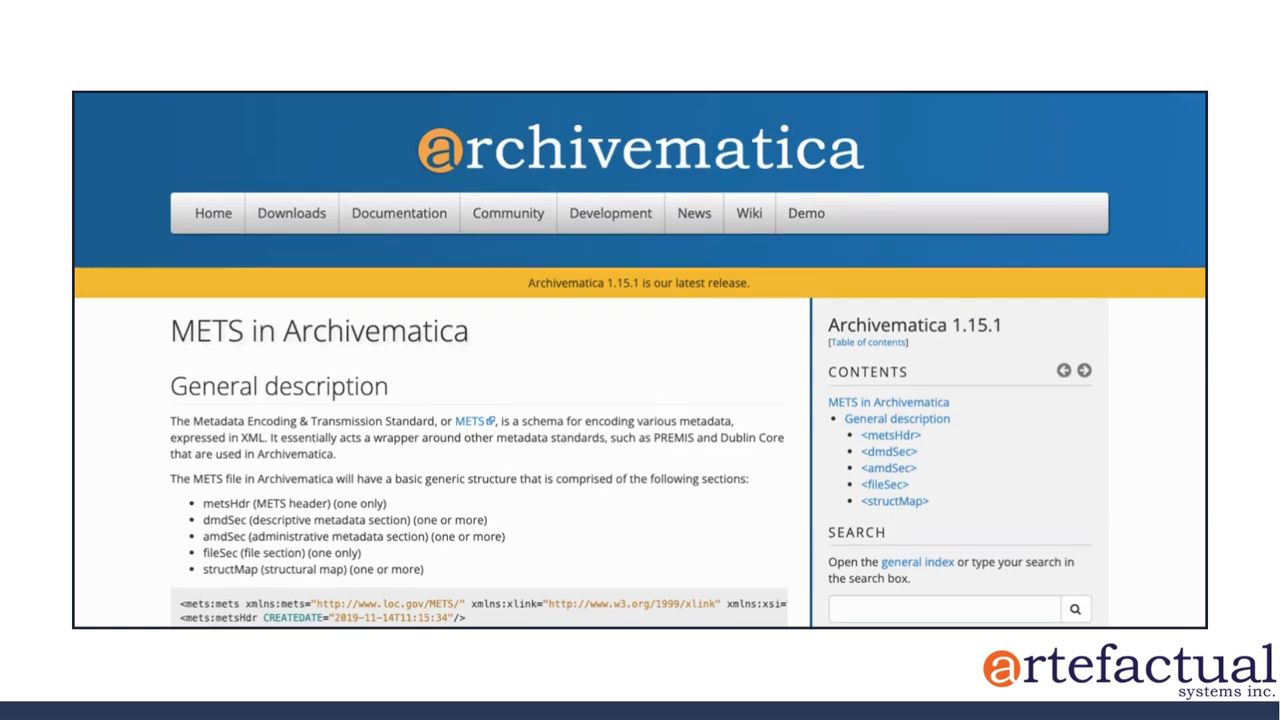
- Scroll down the 'METS in Archivematica' page to the example METS structure
scroll(down, 3)
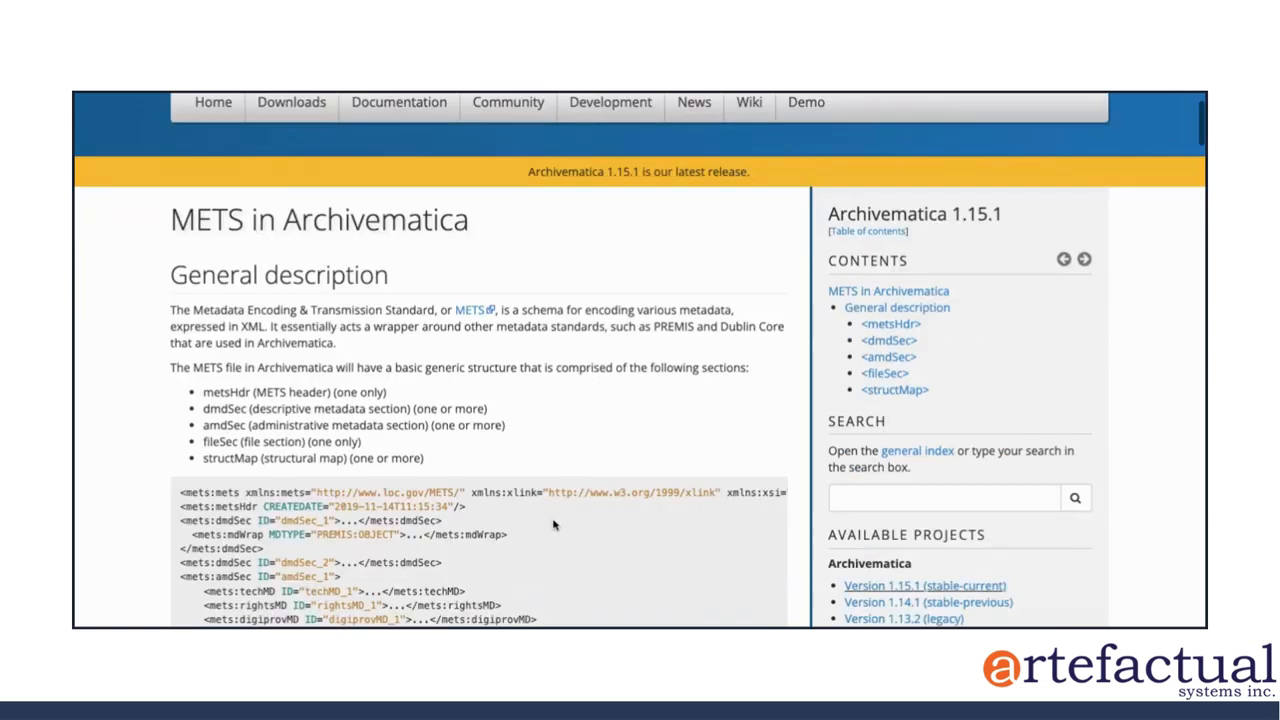
scroll(down, 3)
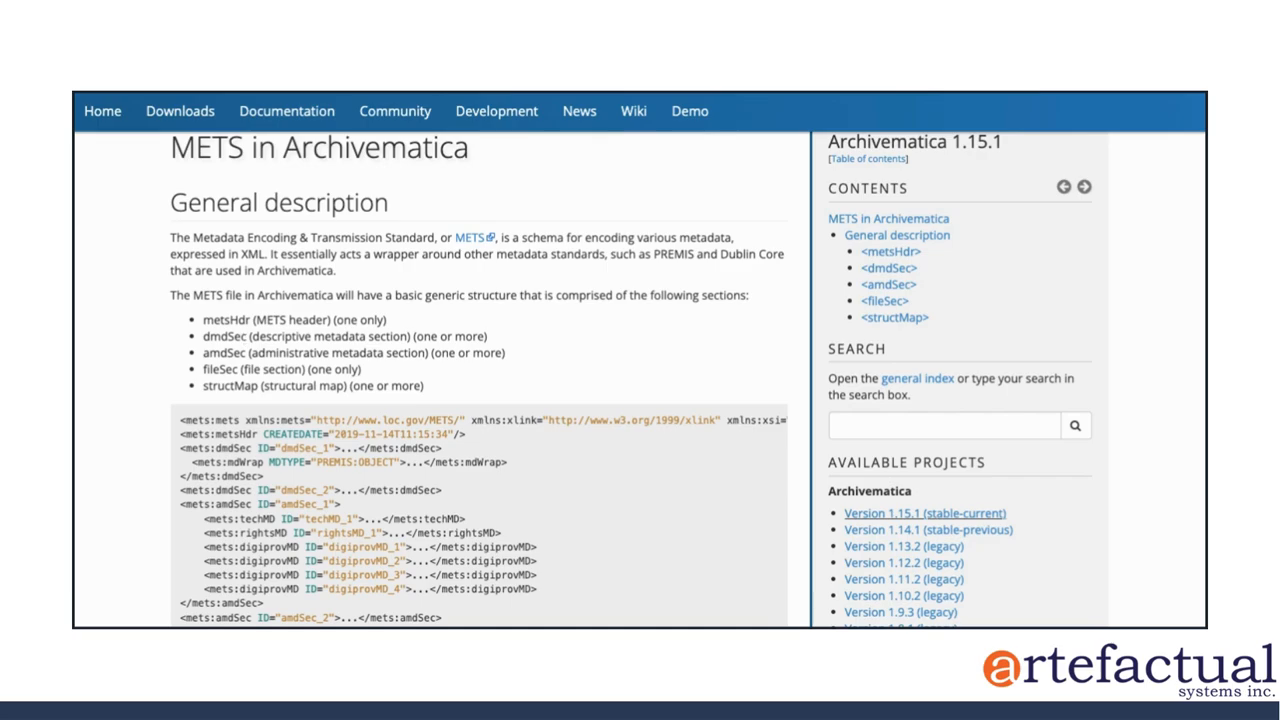
scroll(down, 3)
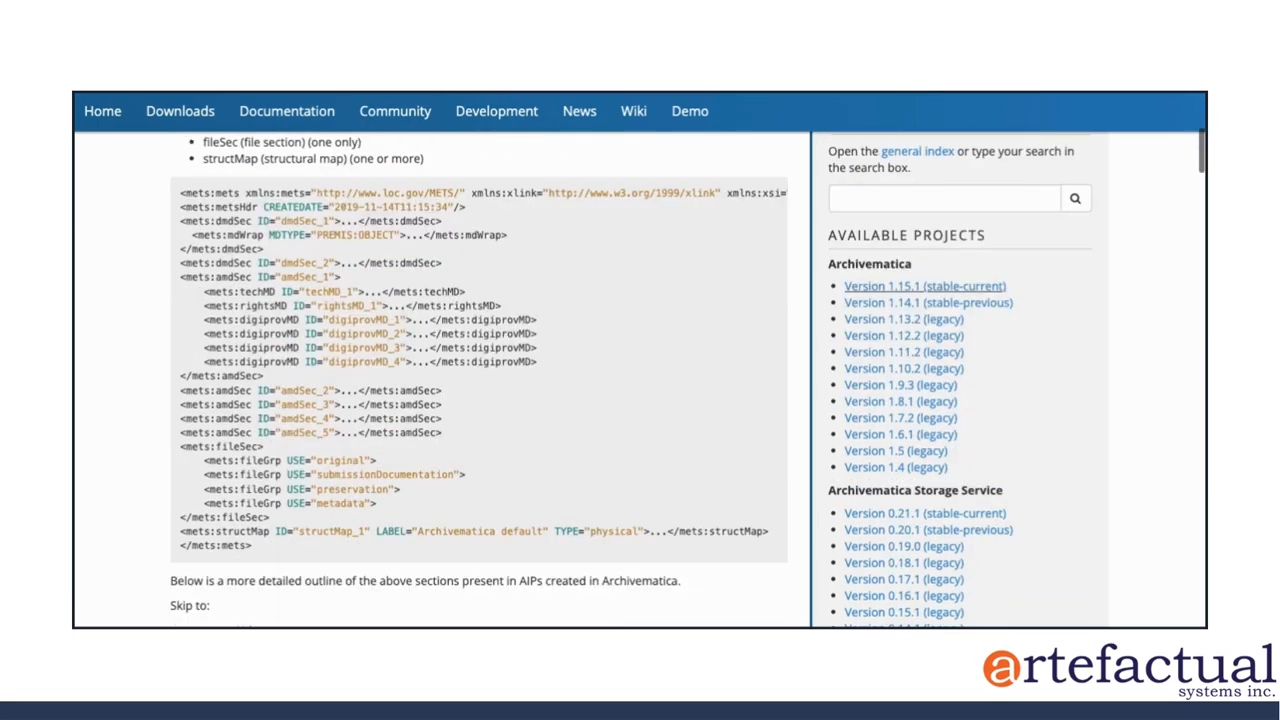
scroll(down, 3)
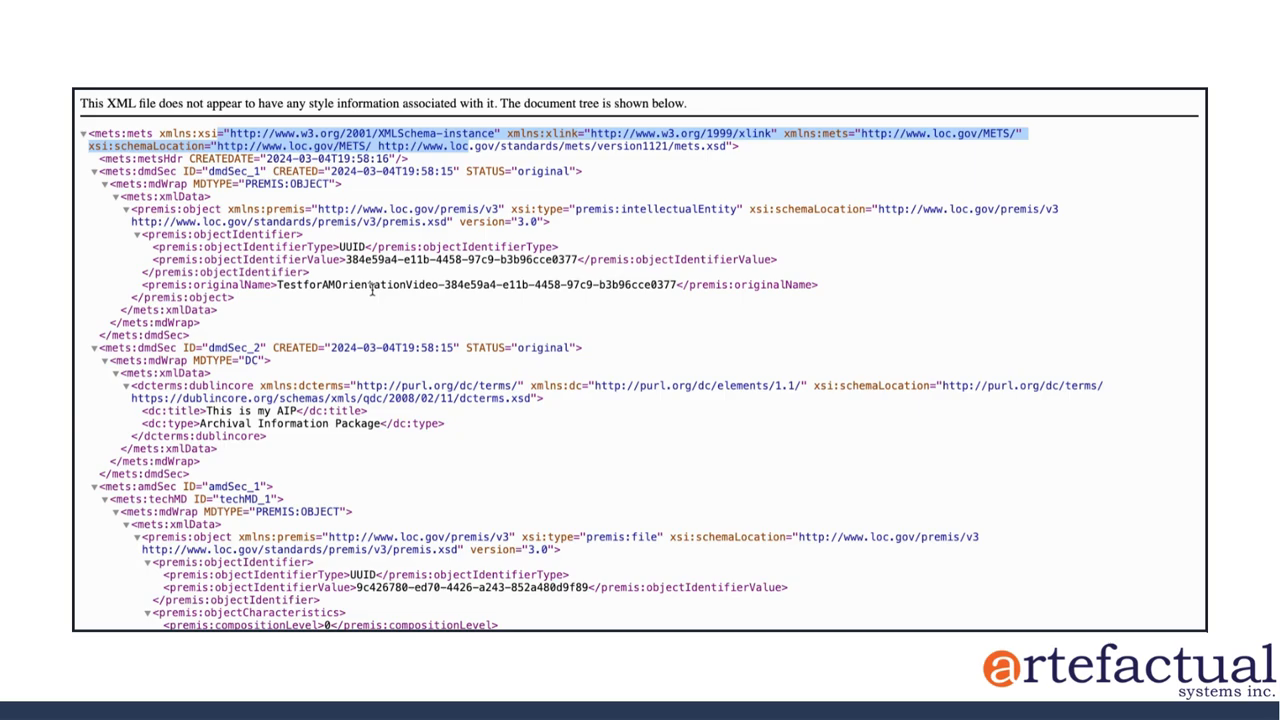
- Scroll the METS XML from the header into the first PREMIS technical metadata section
scroll(down, 3)
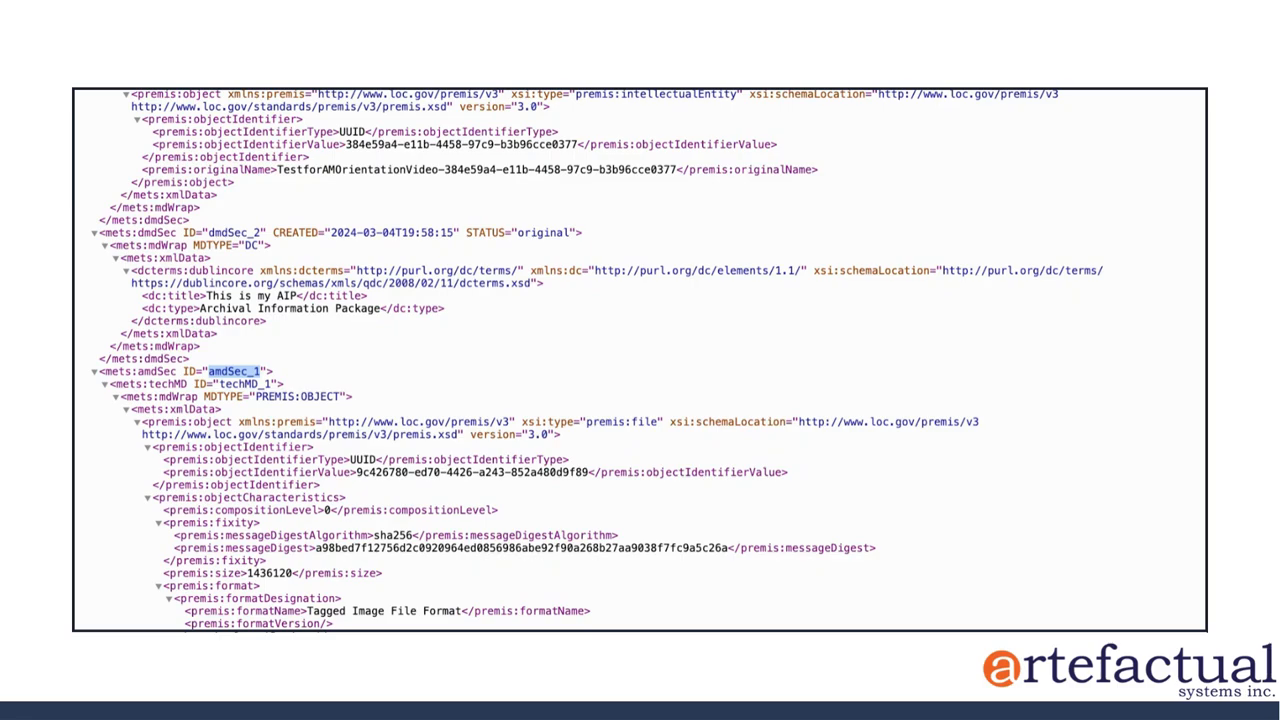
- Scroll the METS XML past dmdSec and amdSec to the fileSec
scroll(down, 3)
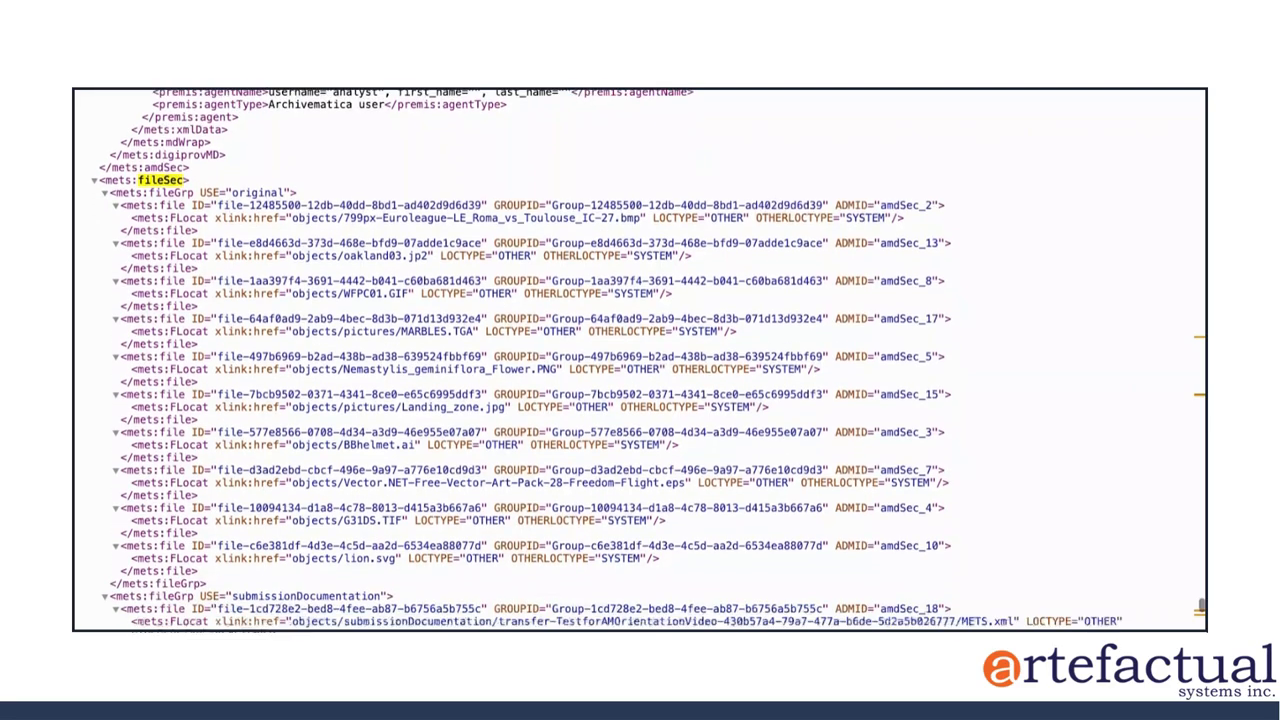
- Scroll through the original, submissionDocumentation, preservation and metadata fileGrps to the structMap
scroll(down, 3)
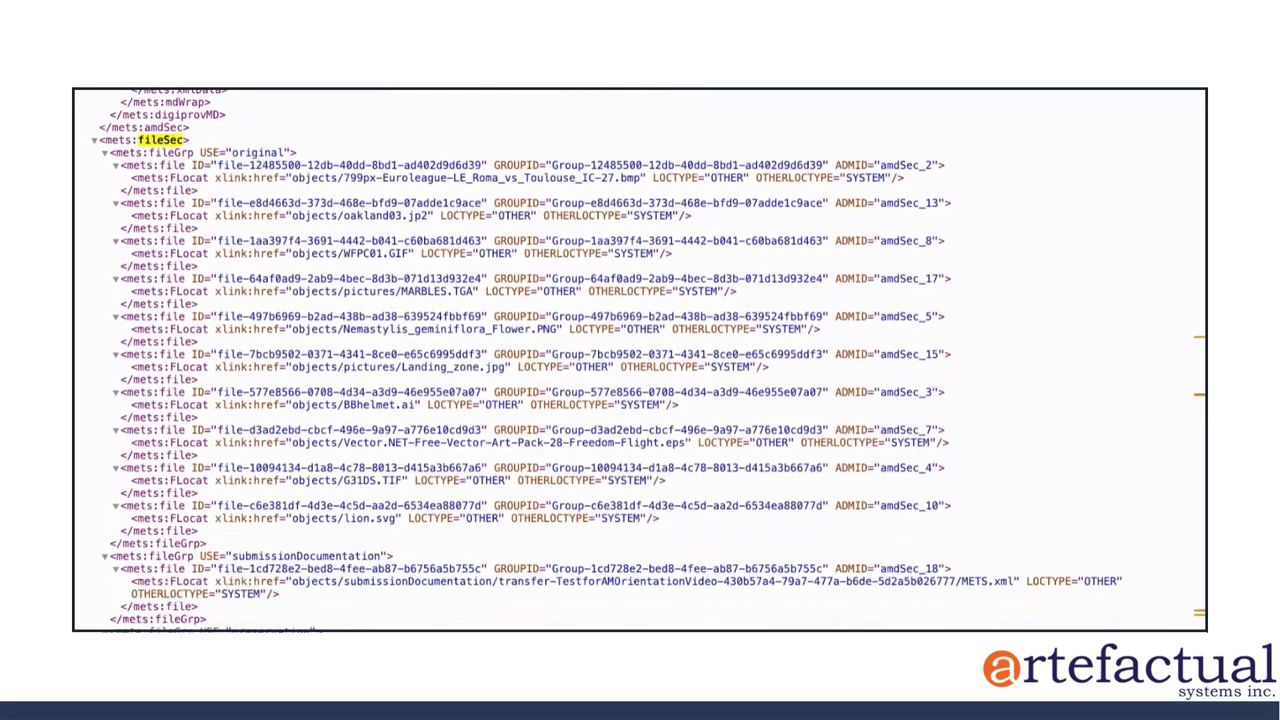
scroll(down, 3)
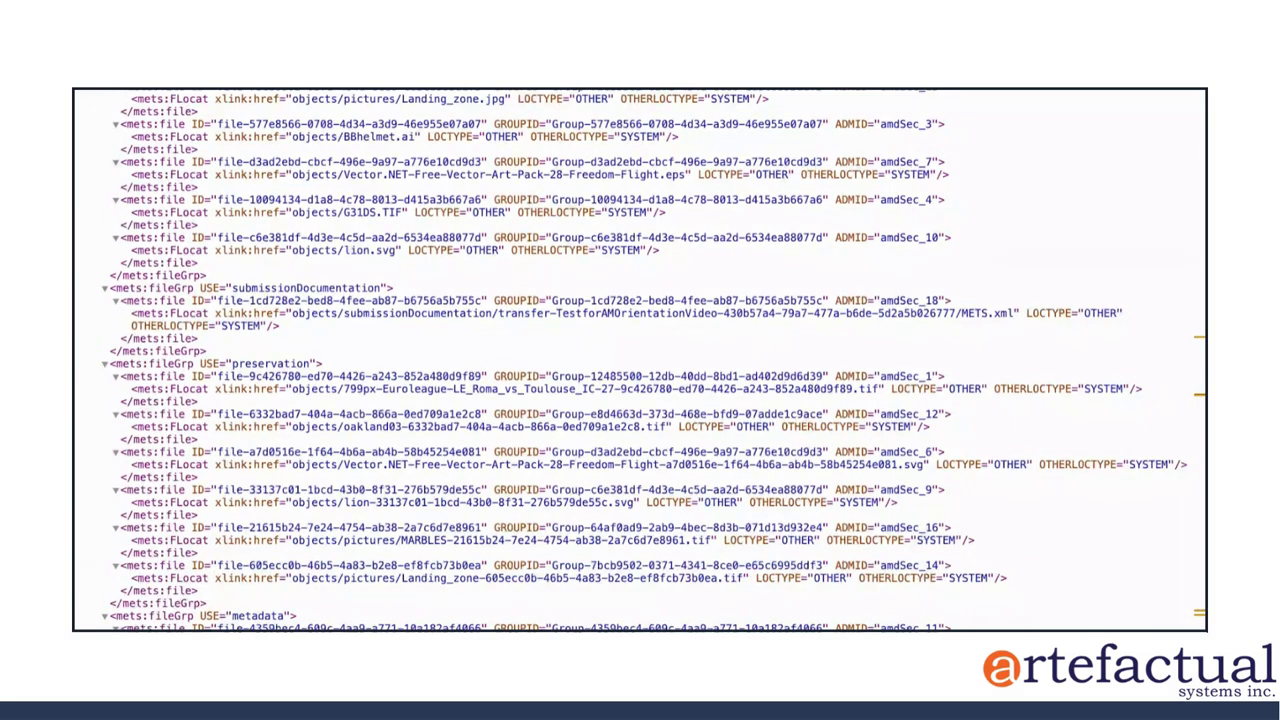
scroll(up, 3)
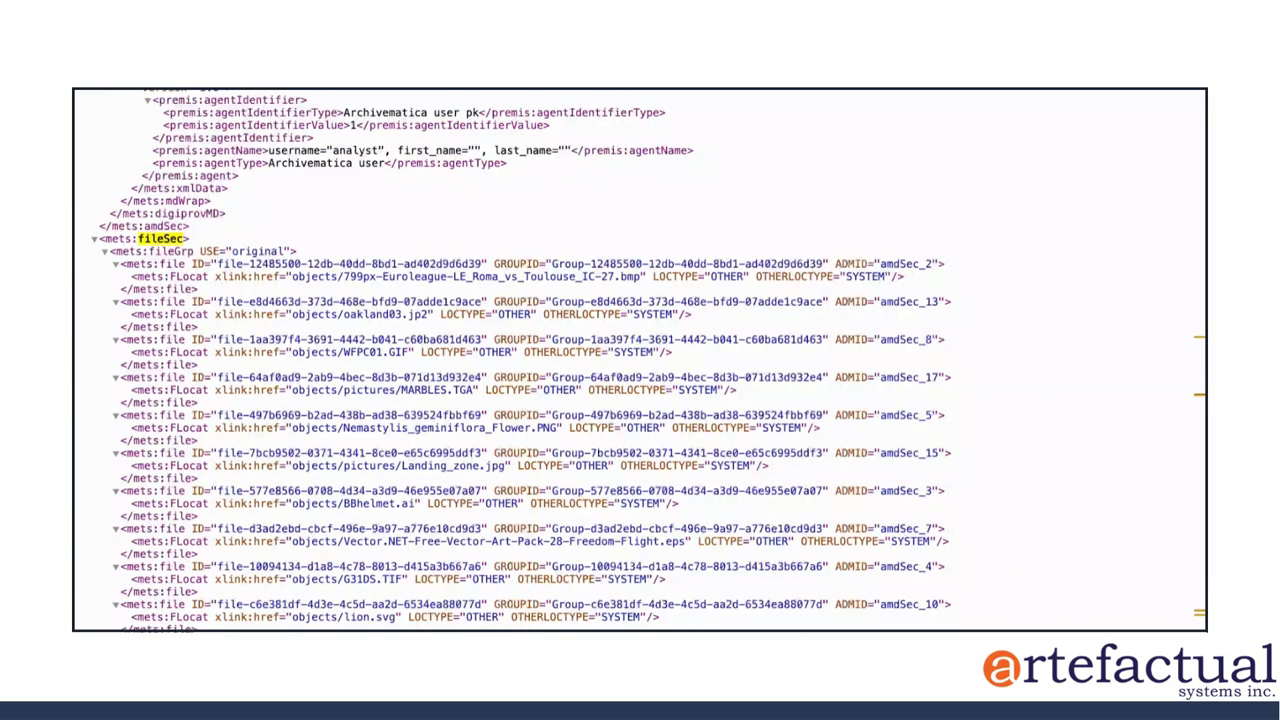
scroll(down, 3)
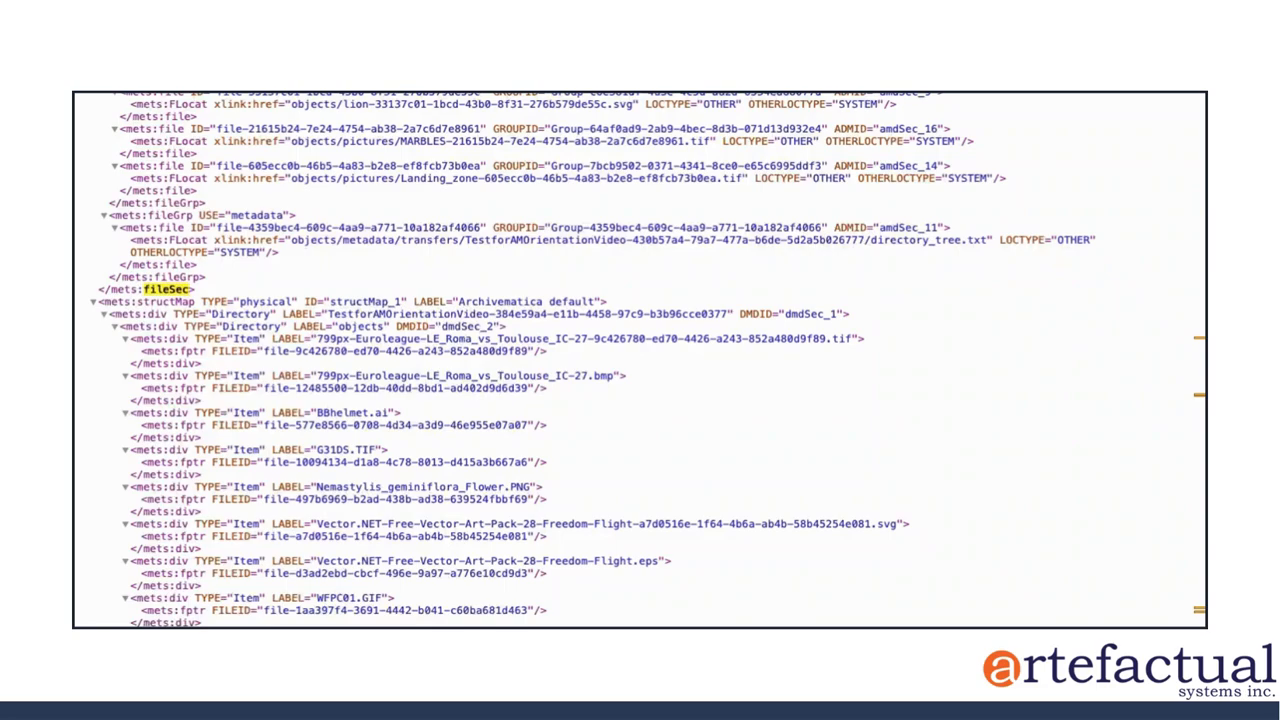
- Scroll through the structMap's div and fptr entries for the objects directory
scroll(down, 3)
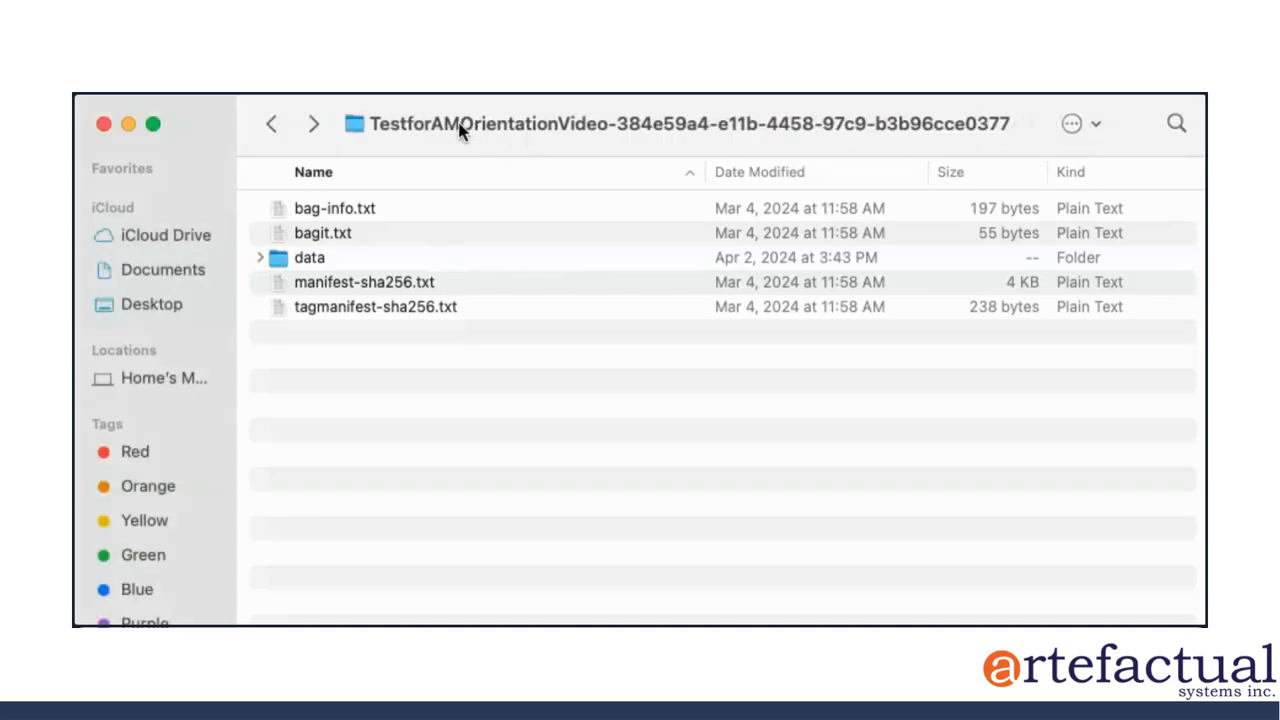
mouse_move(485, 103)
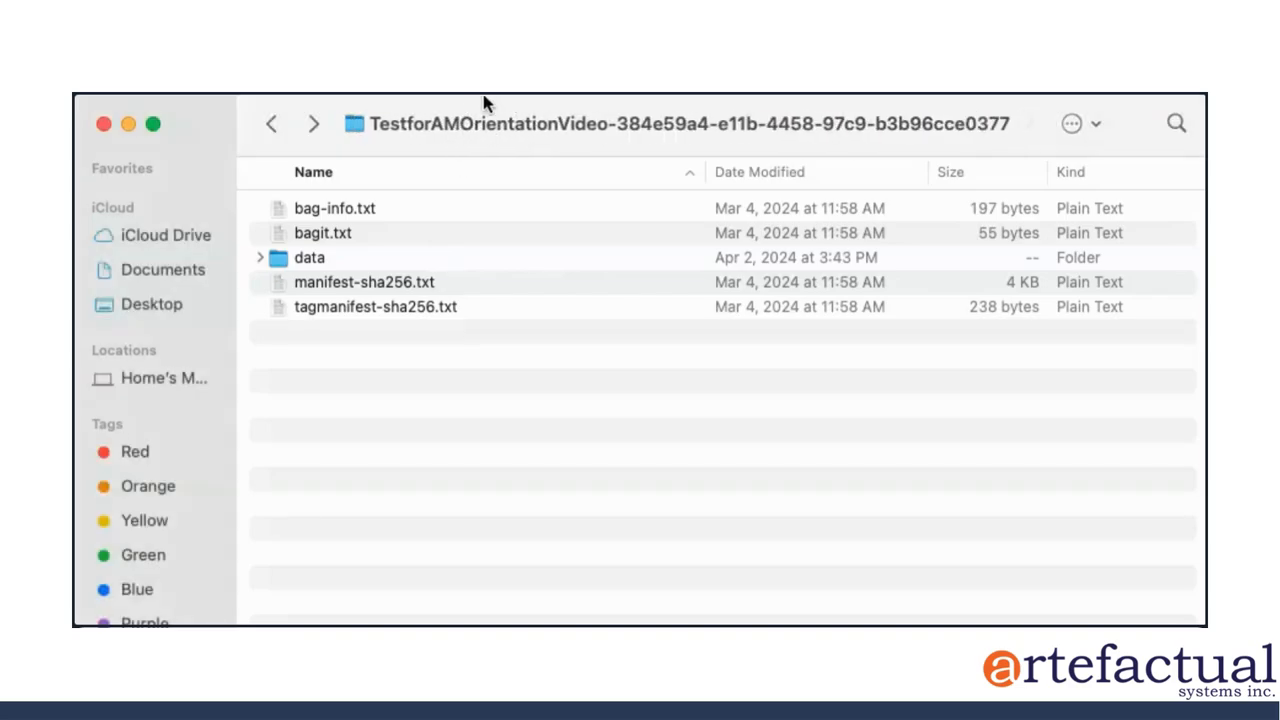
mouse_move(768, 131)
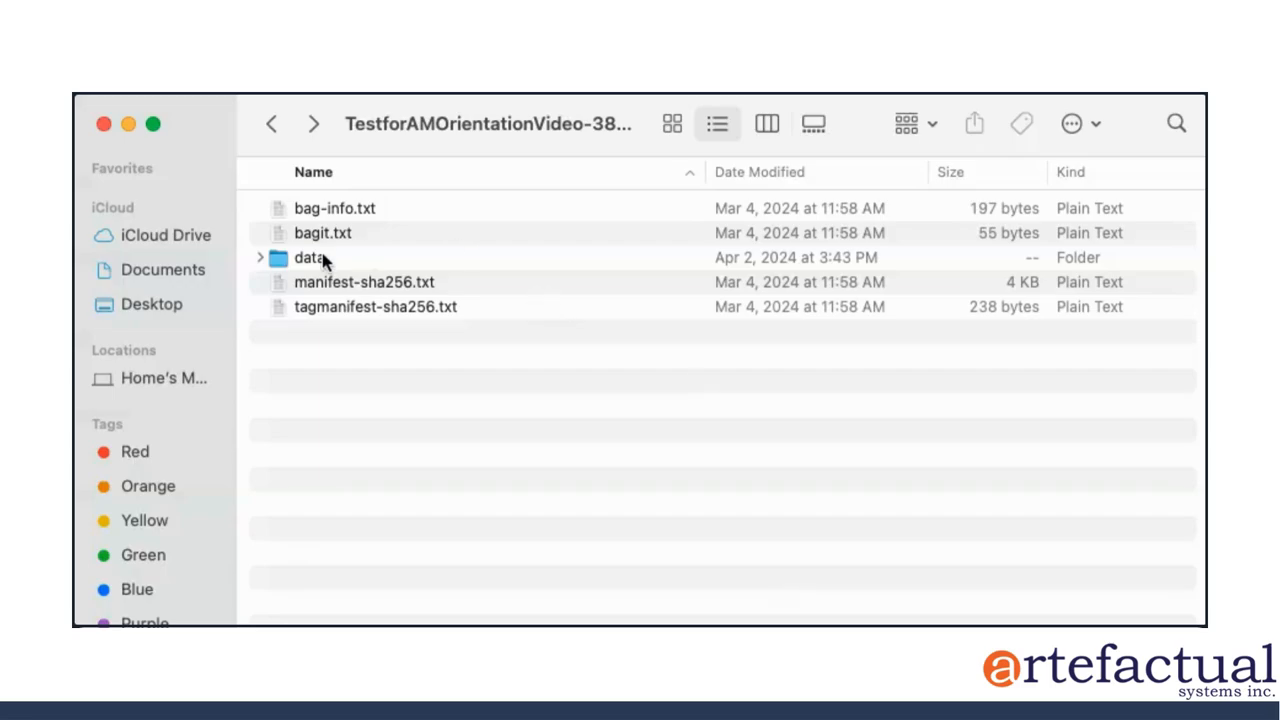
- Open the data folder and point out objects, logs, thumbnails, README.html and the METS XML file
double_click(308, 257)
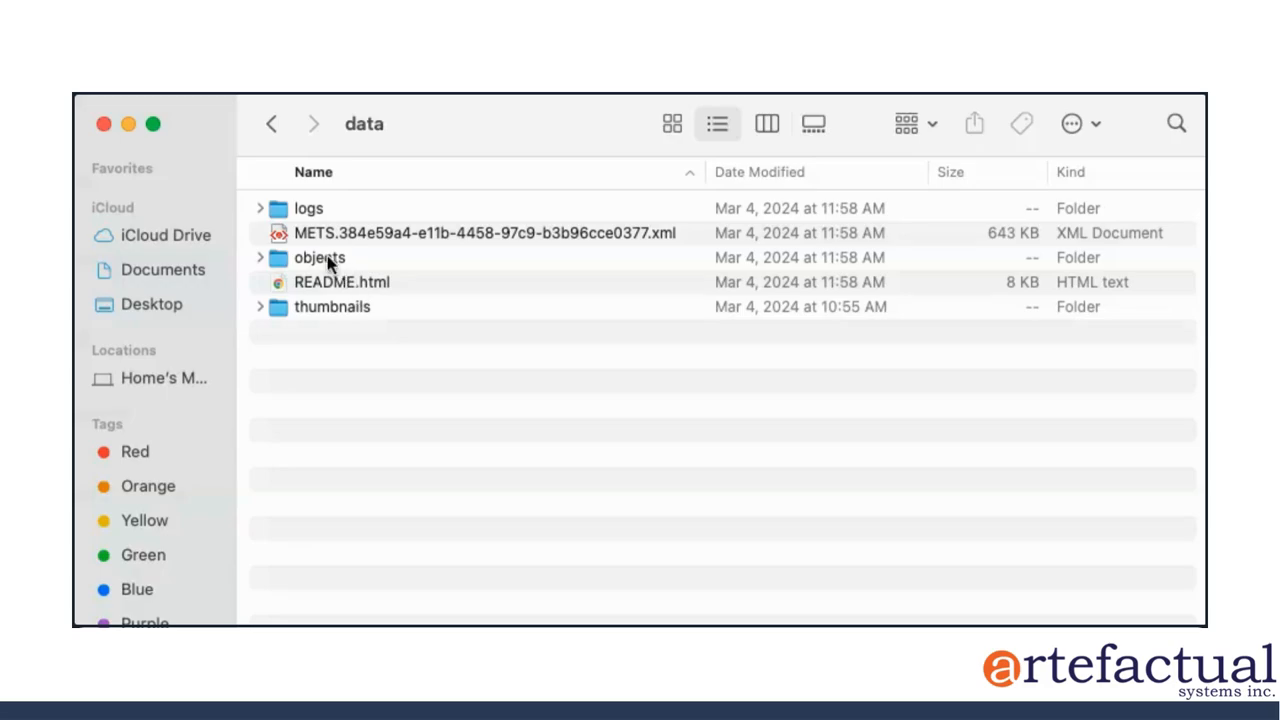
click(320, 257)
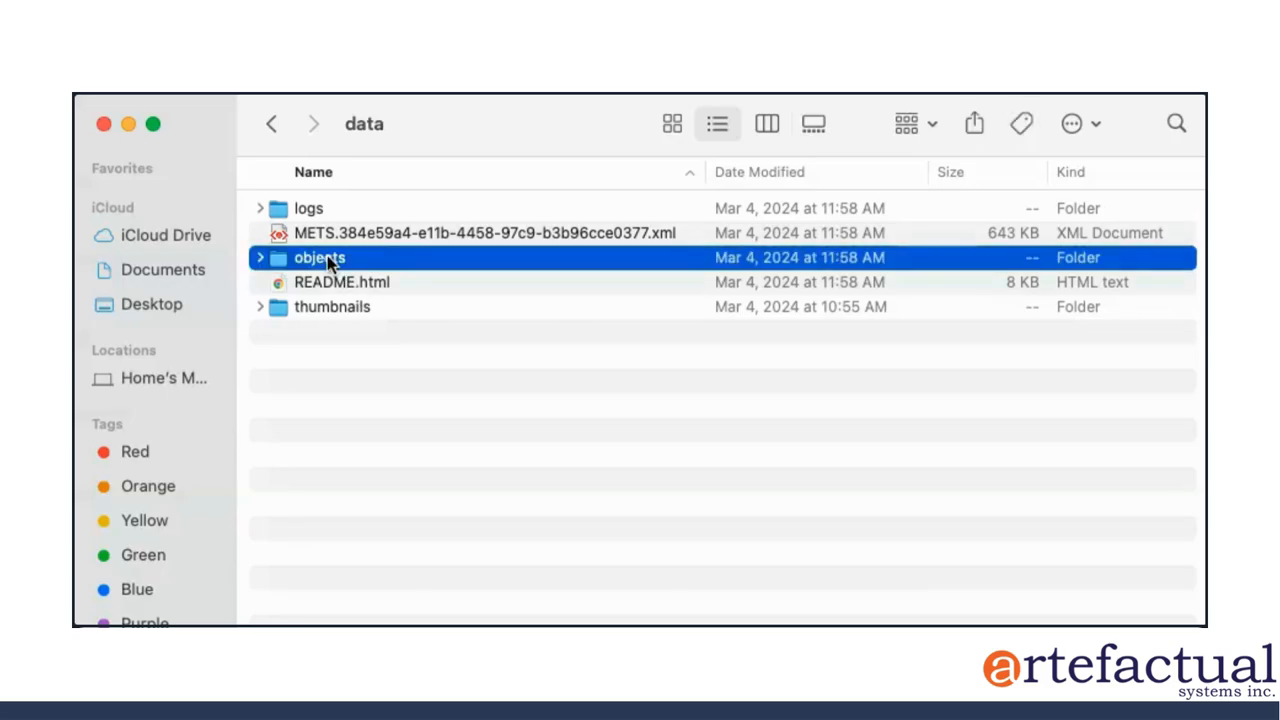
click(308, 208)
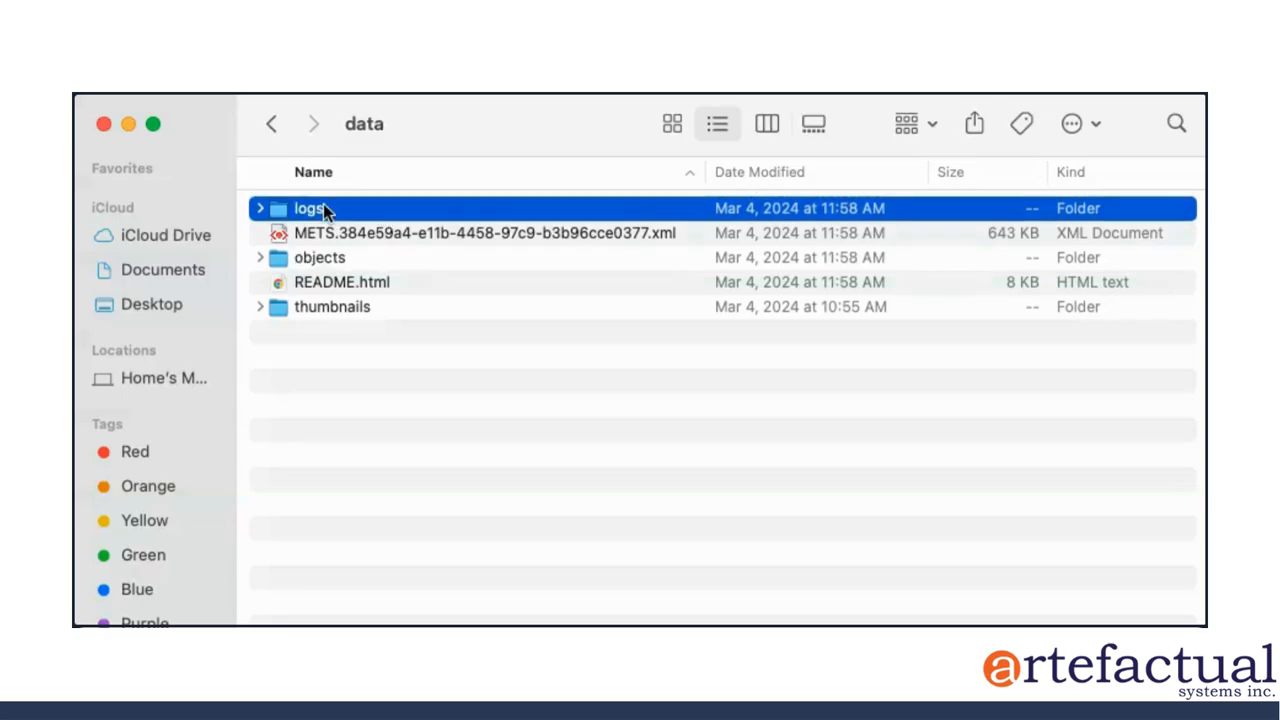
mouse_move(322, 313)
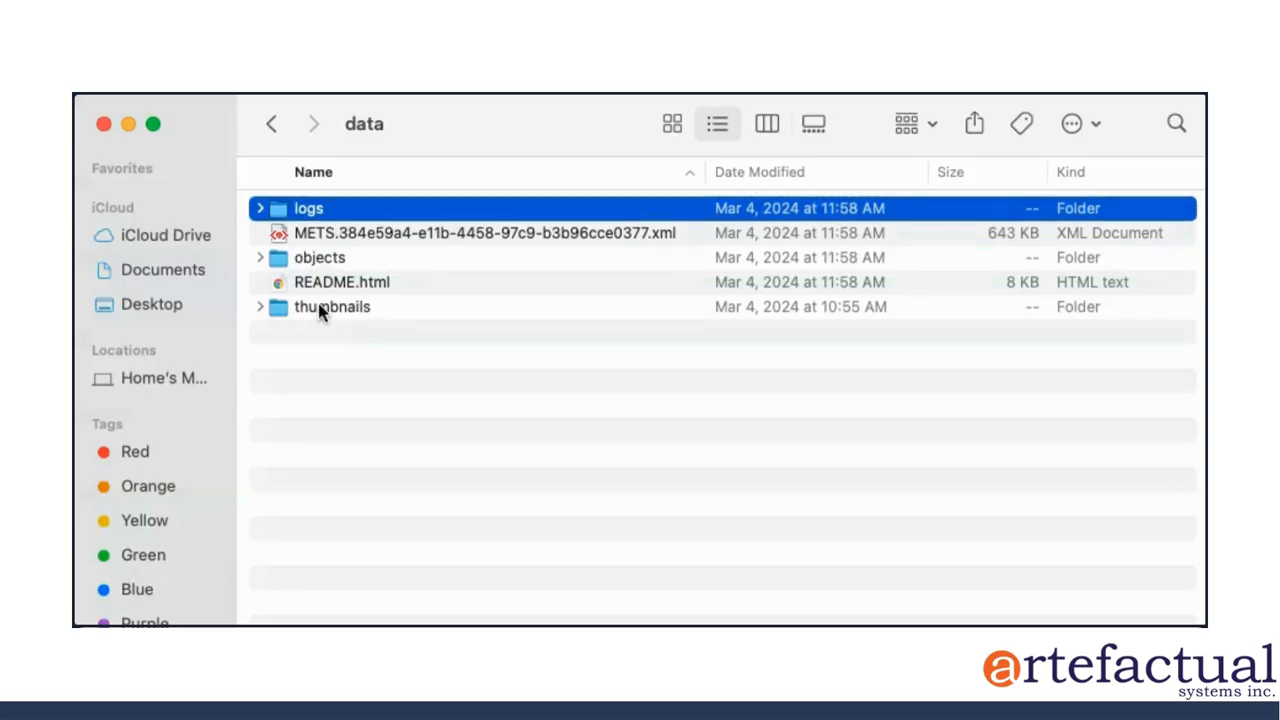
click(332, 306)
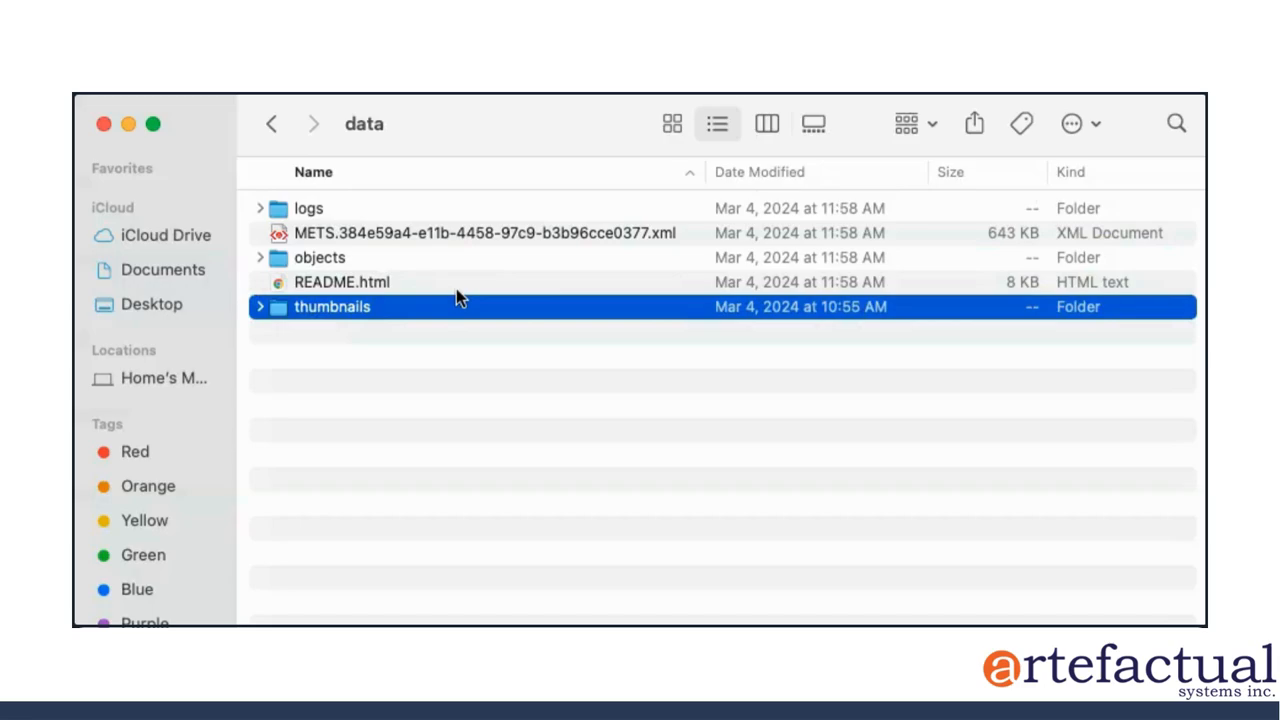
mouse_move(350, 270)
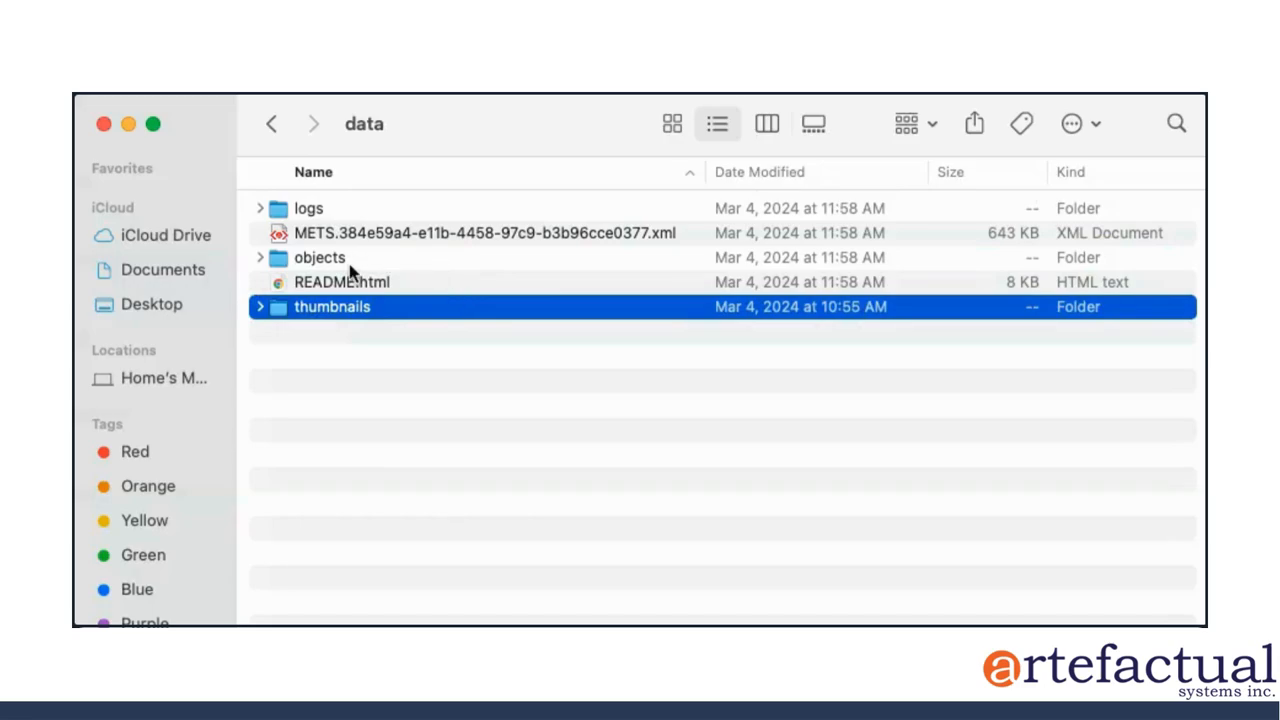
click(341, 282)
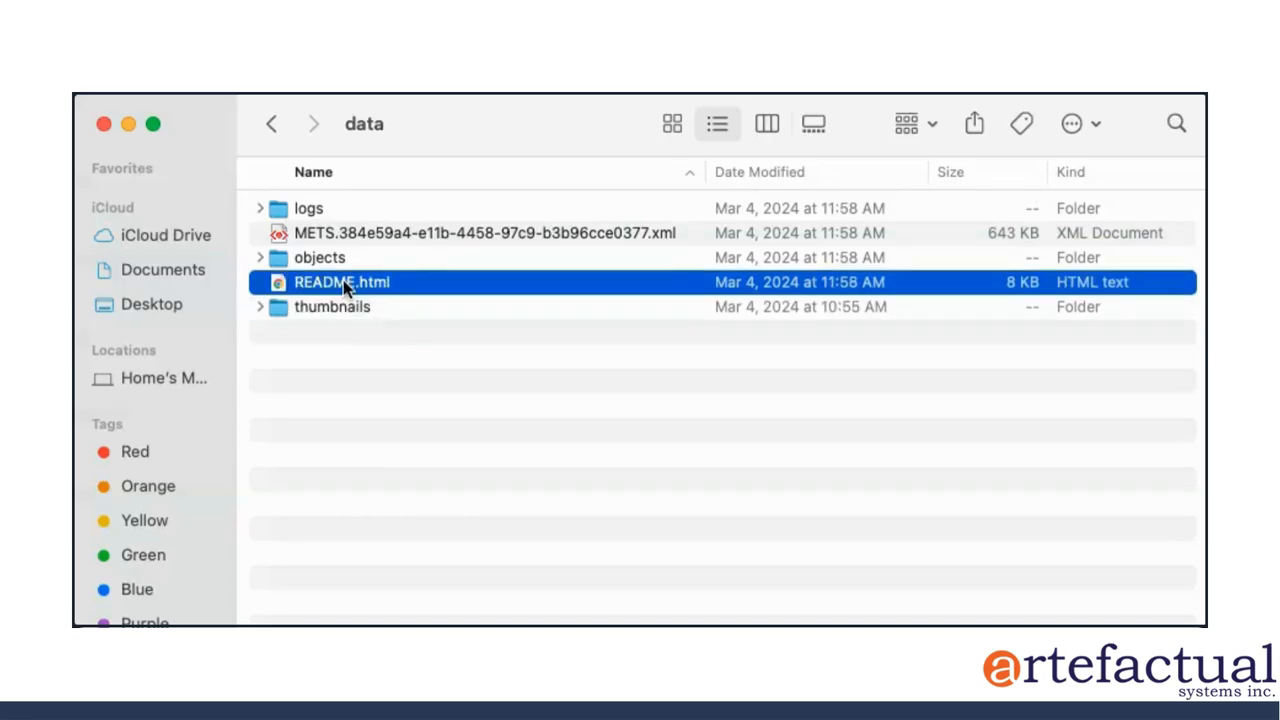
click(484, 232)
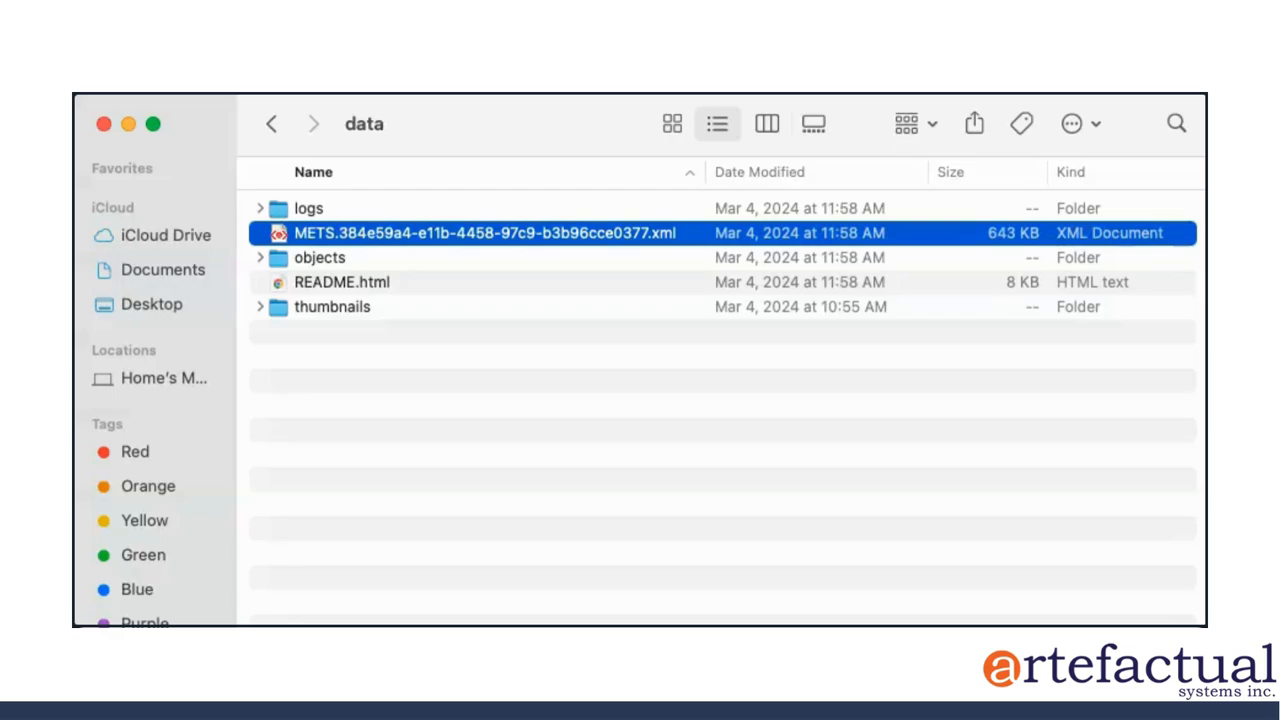
mouse_move(270, 278)
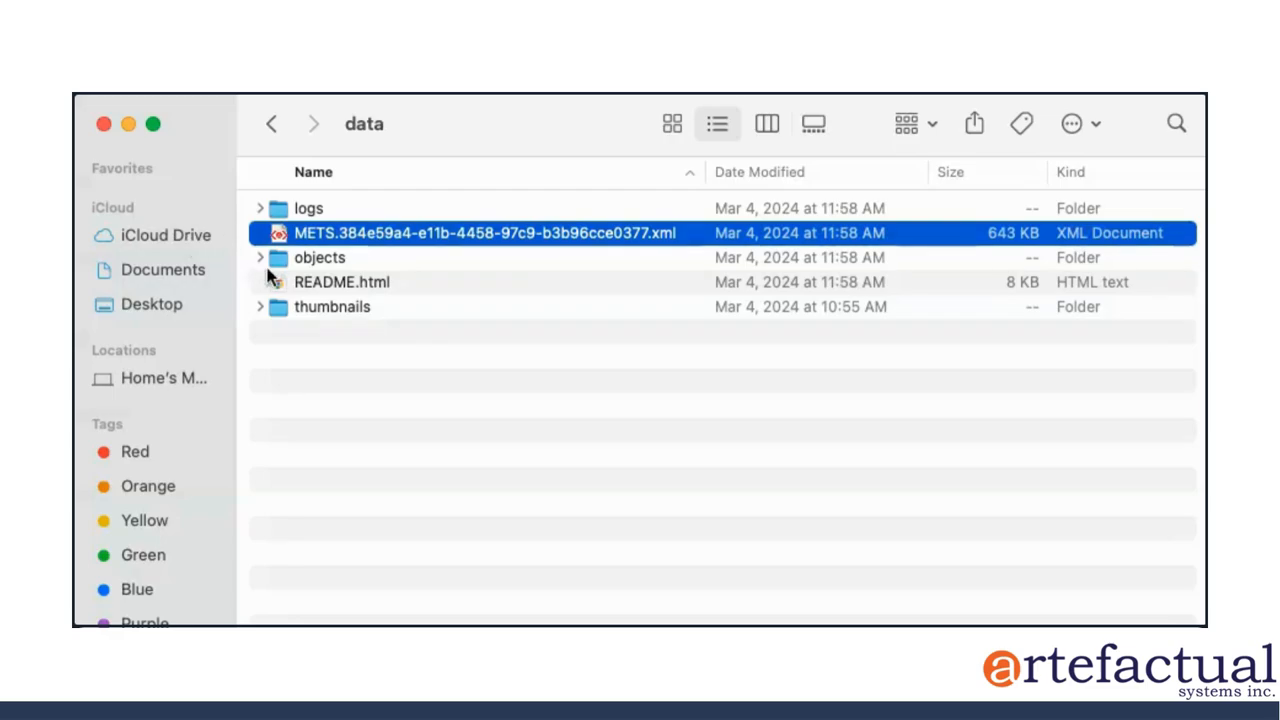
- Expand the objects folder and select the original Roma vs Toulouse BMP image
click(260, 257)
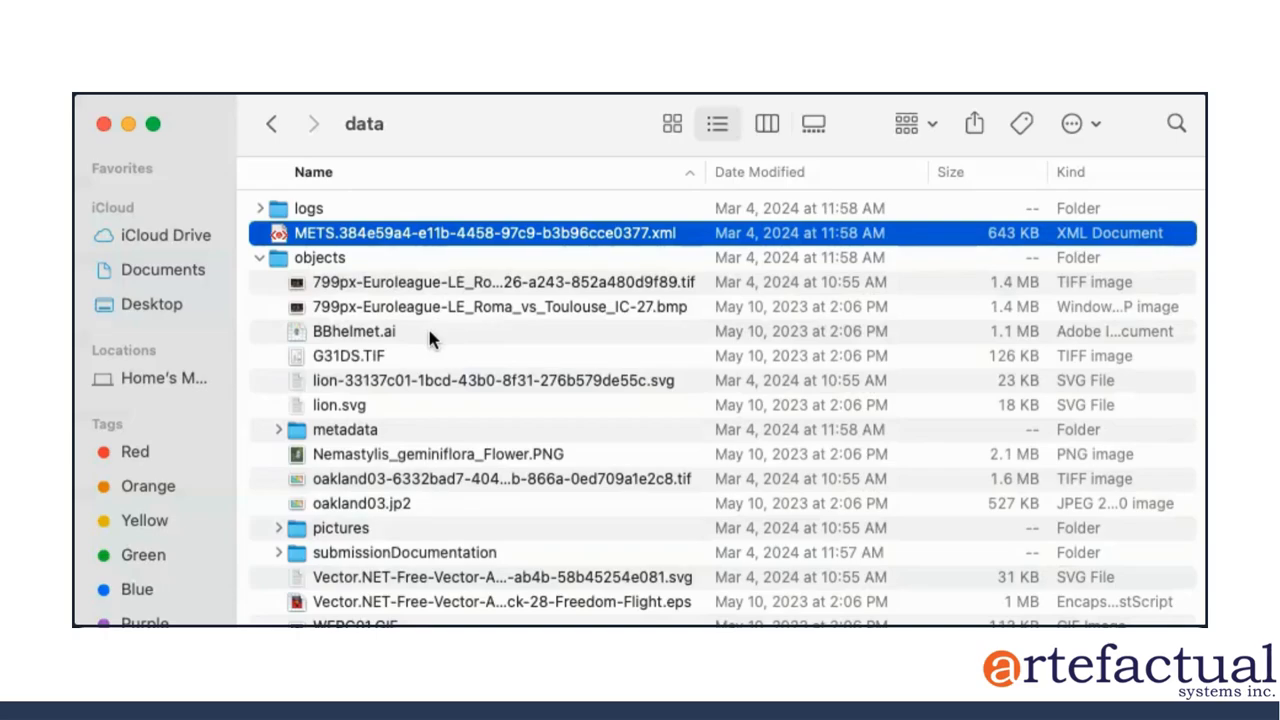
mouse_move(390, 312)
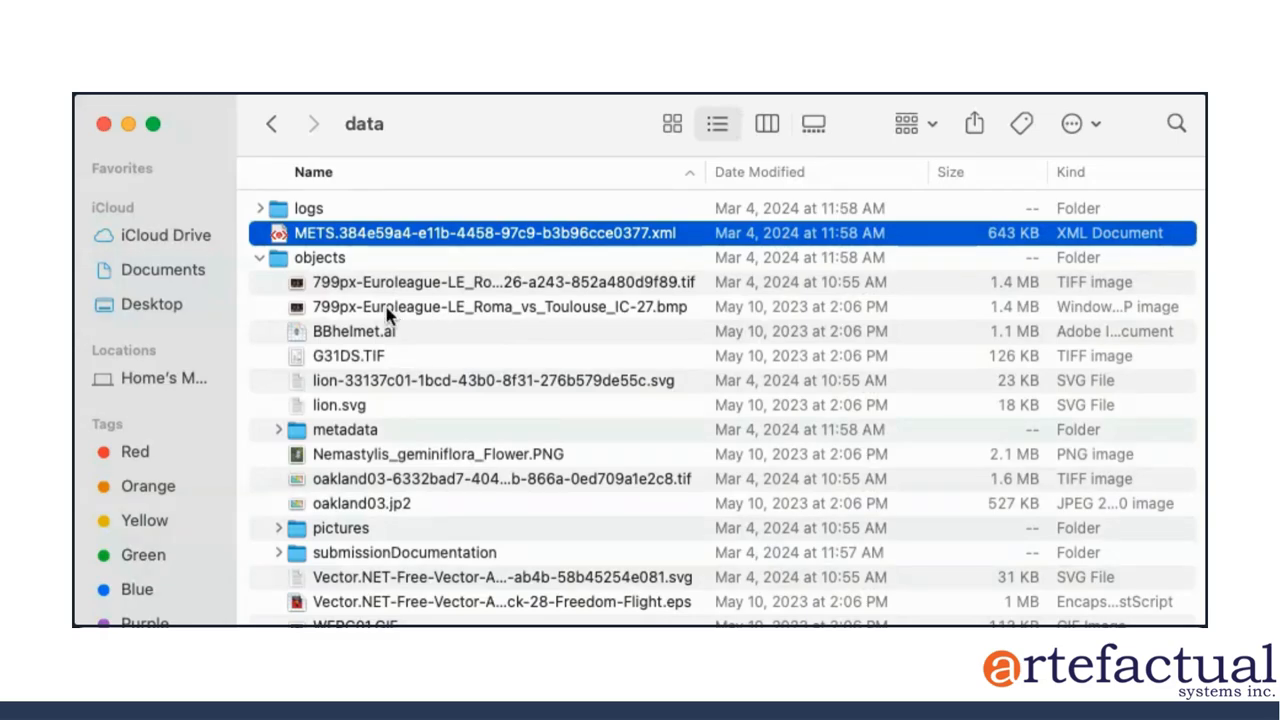
click(500, 306)
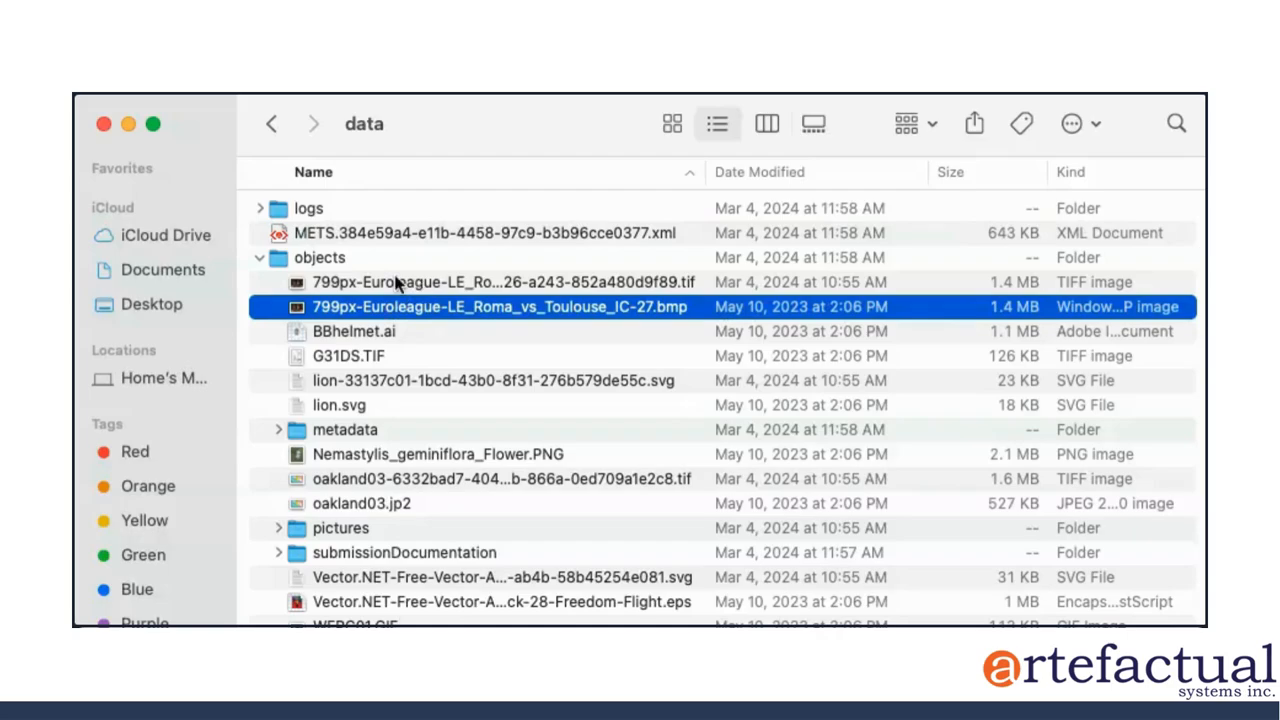
mouse_move(408, 318)
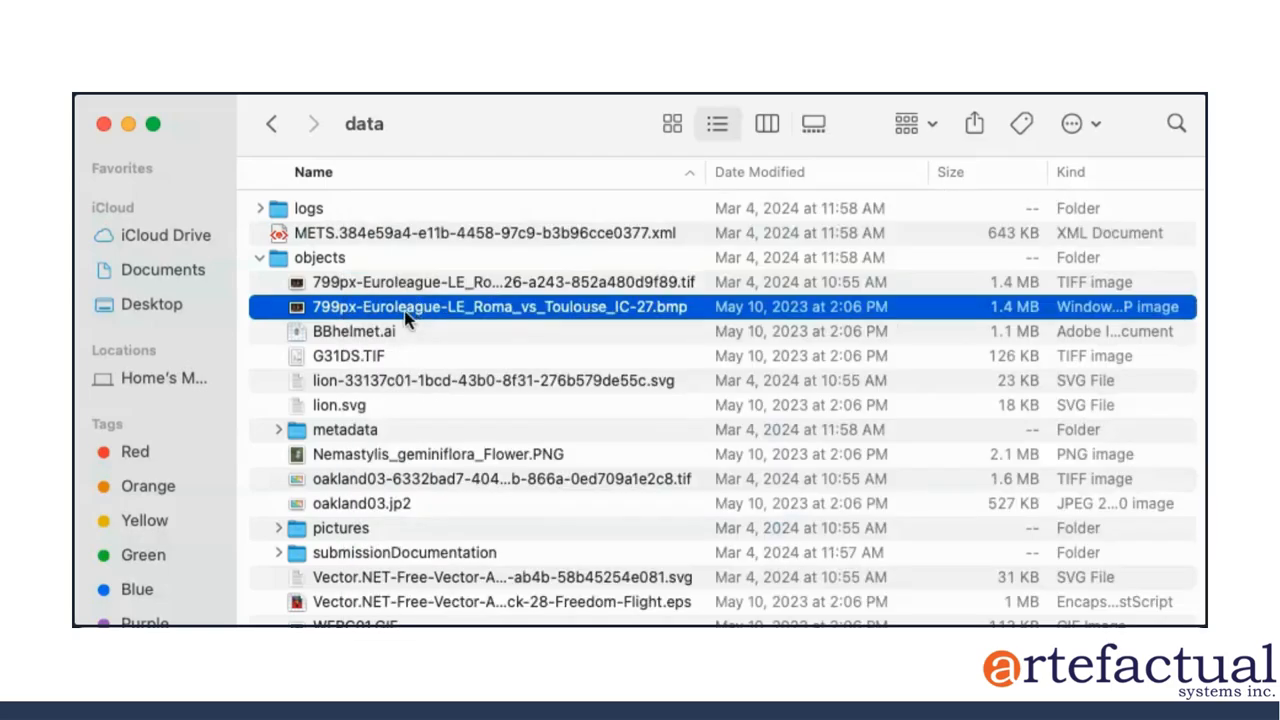